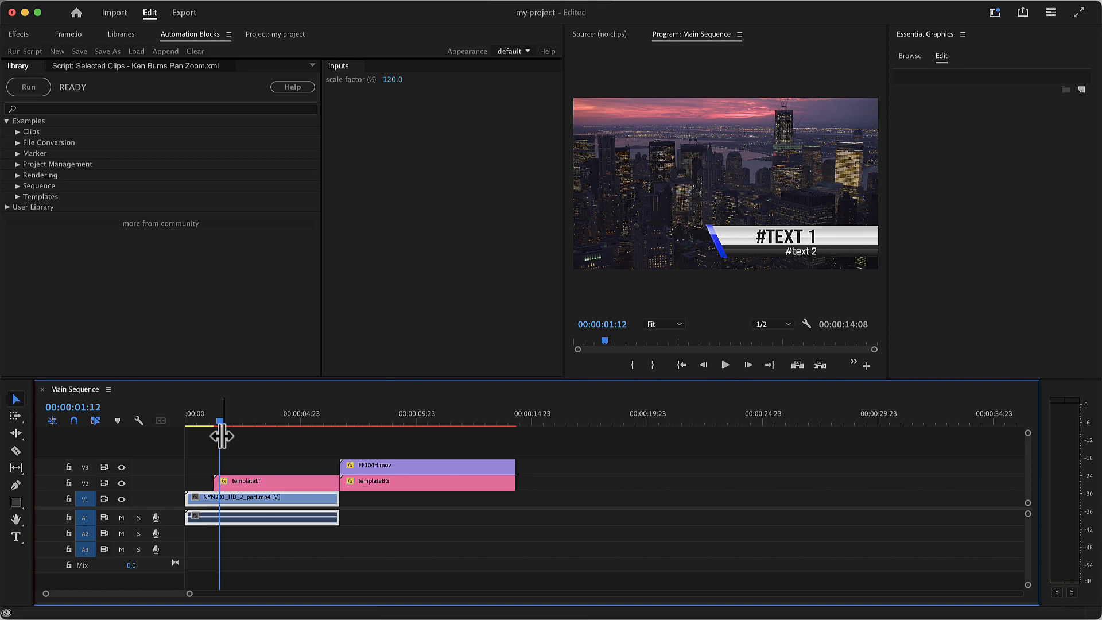
Jump to and select the templateBG clip to show its #text 1 and #text 3 fields.
click(410, 422)
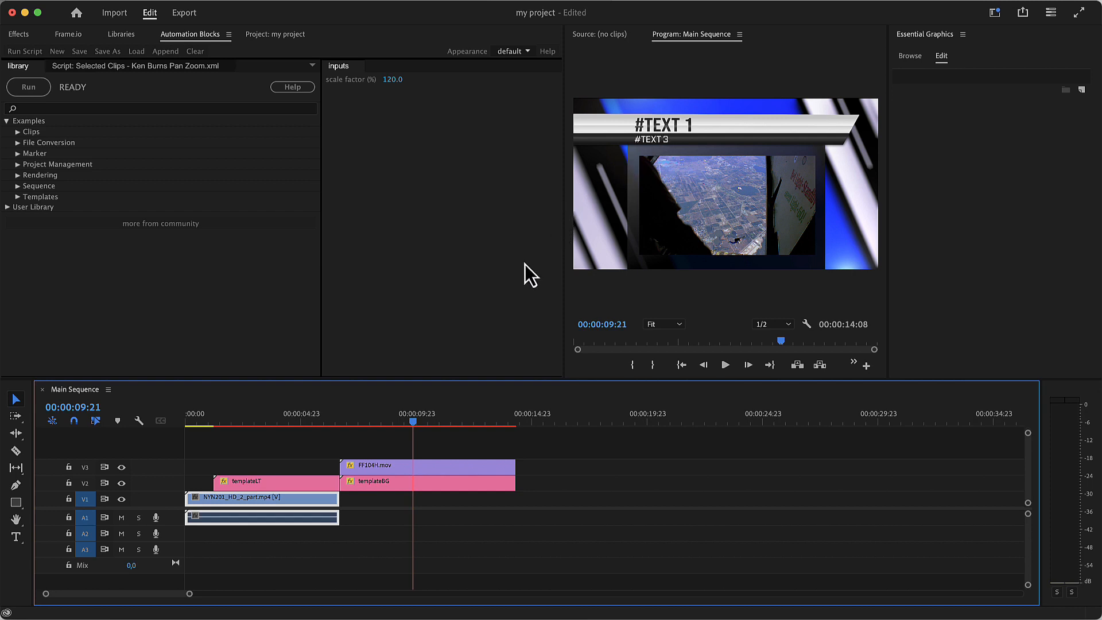
click(395, 482)
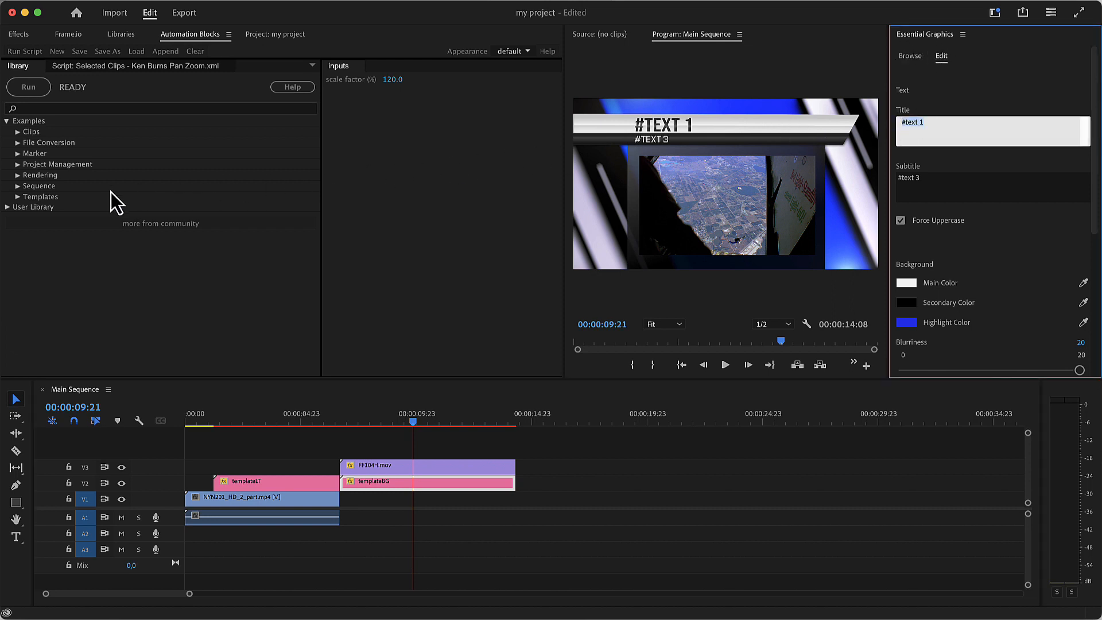
mouse_move(35, 207)
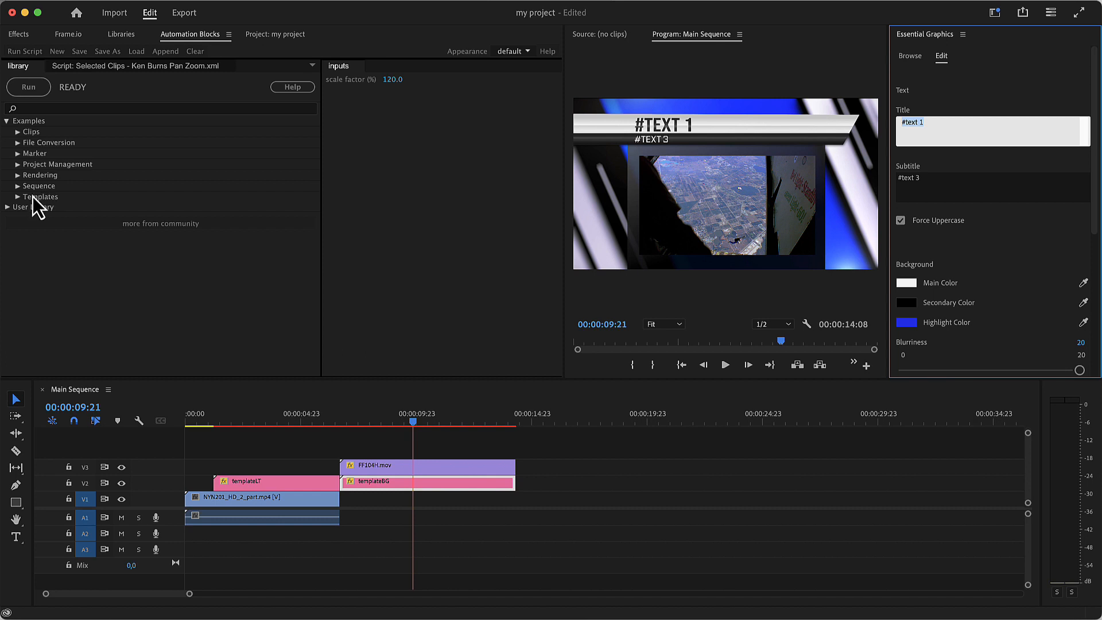
Run Update Text of Ae Mogrt replacing #text 1 with 'Automation Blocks', then check the lower third.
click(18, 196)
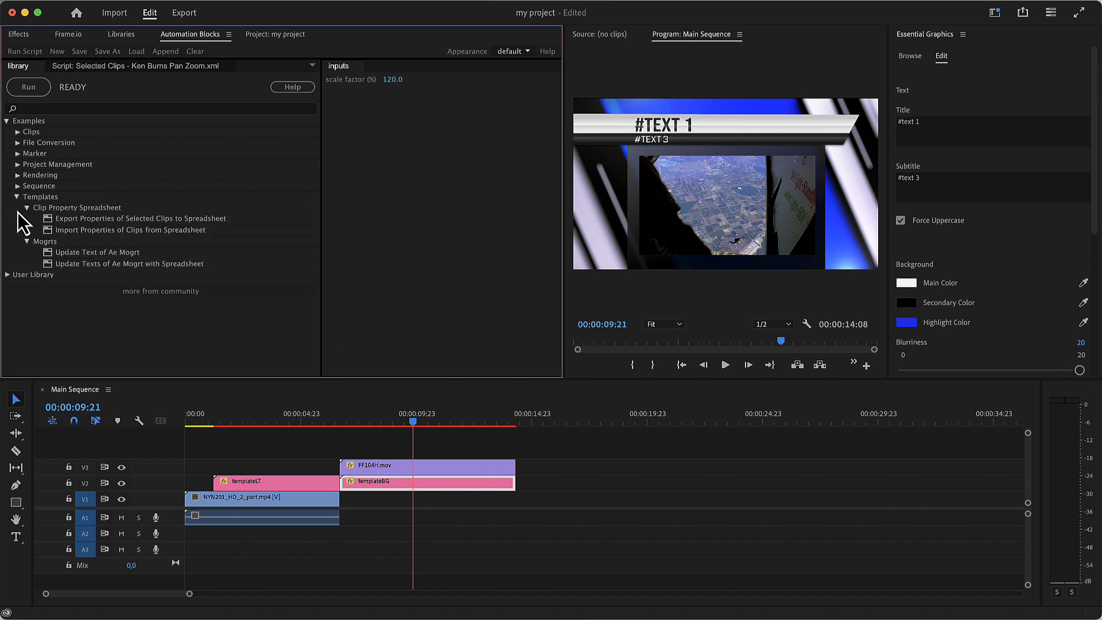
mouse_move(74, 270)
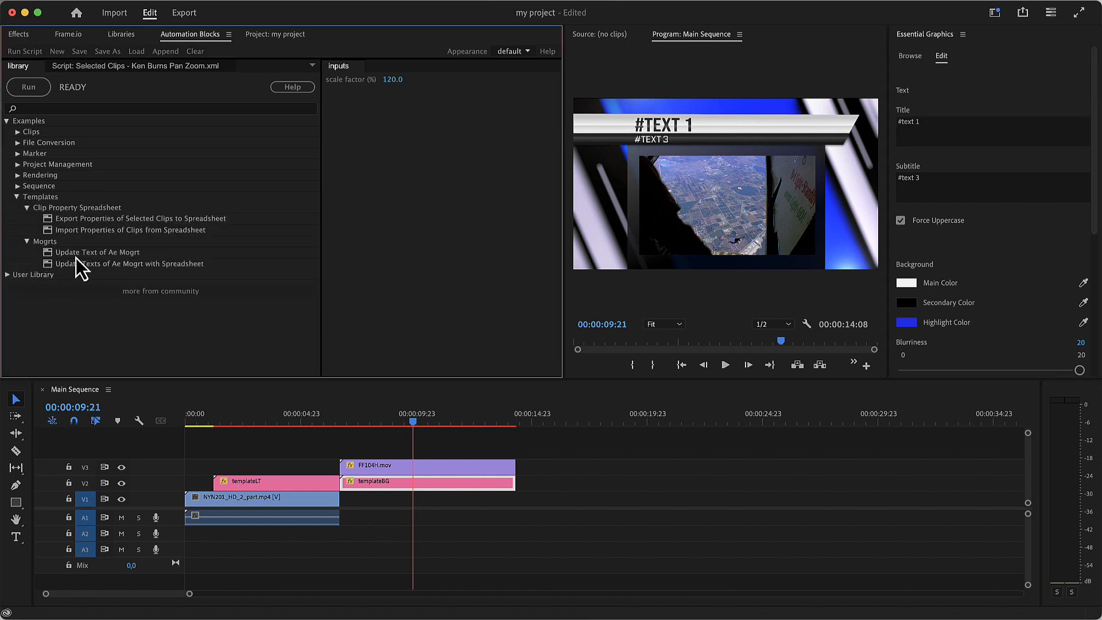
click(97, 252)
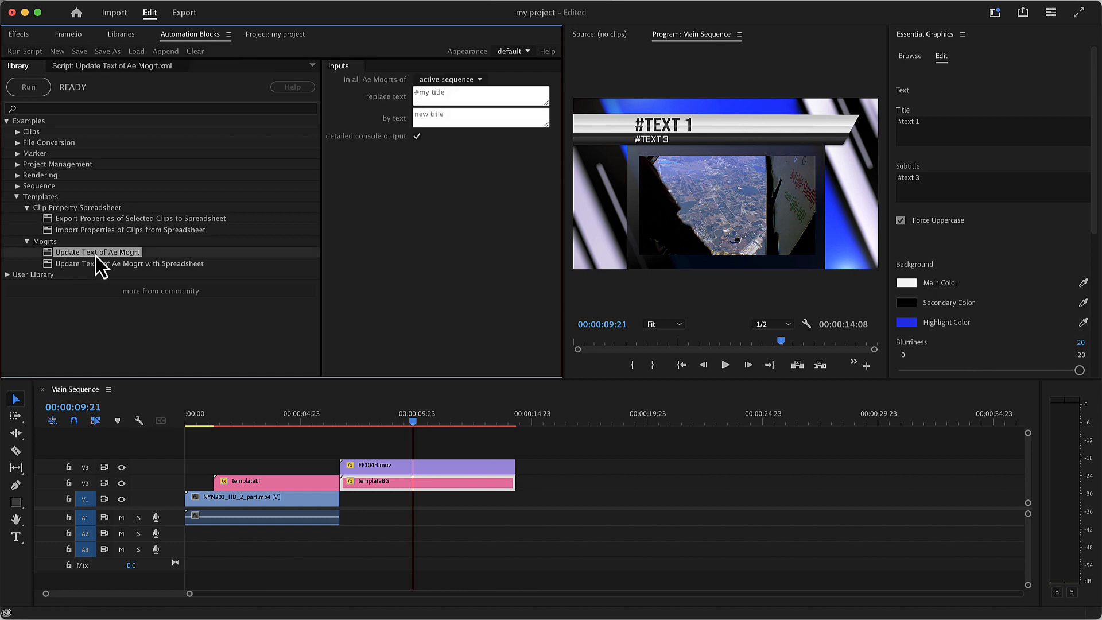
mouse_move(98, 253)
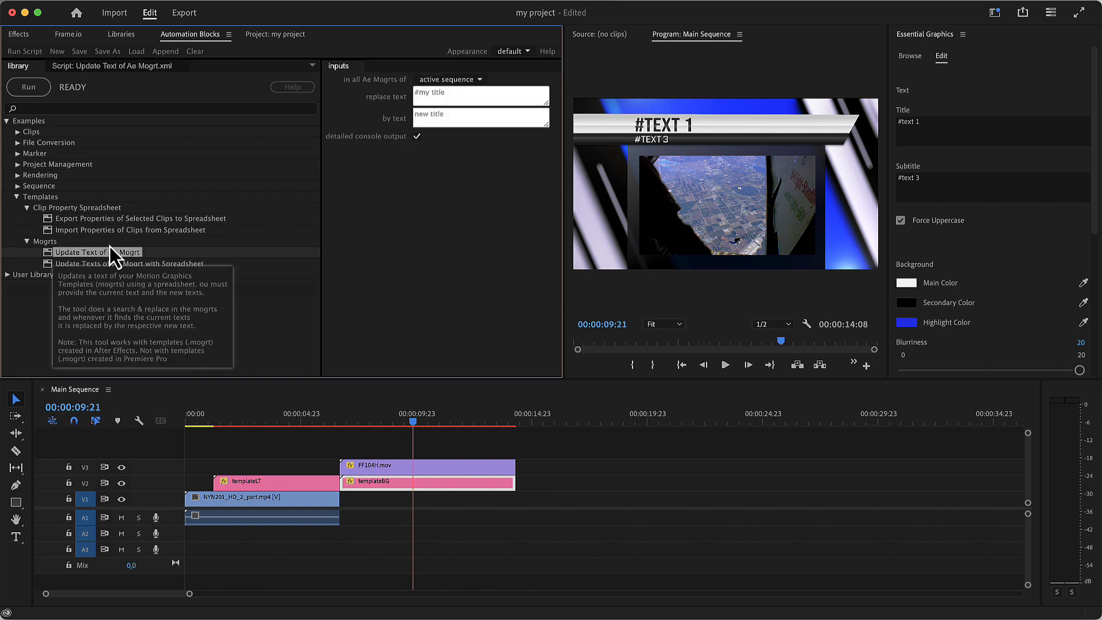
mouse_move(390, 141)
text(#text 1)
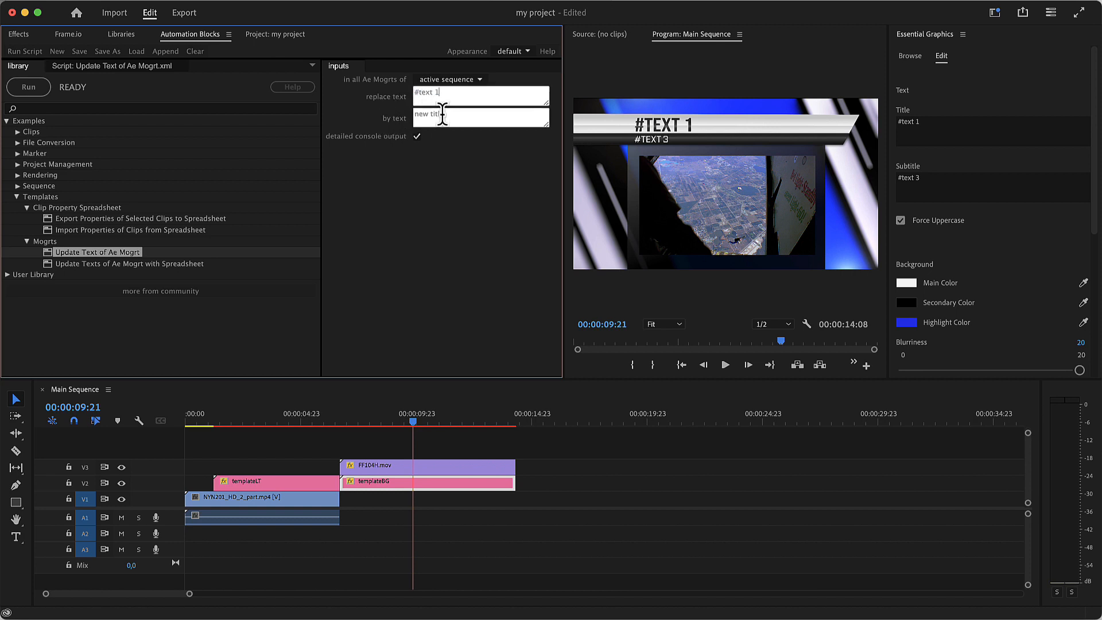
text(Automation Blocks)
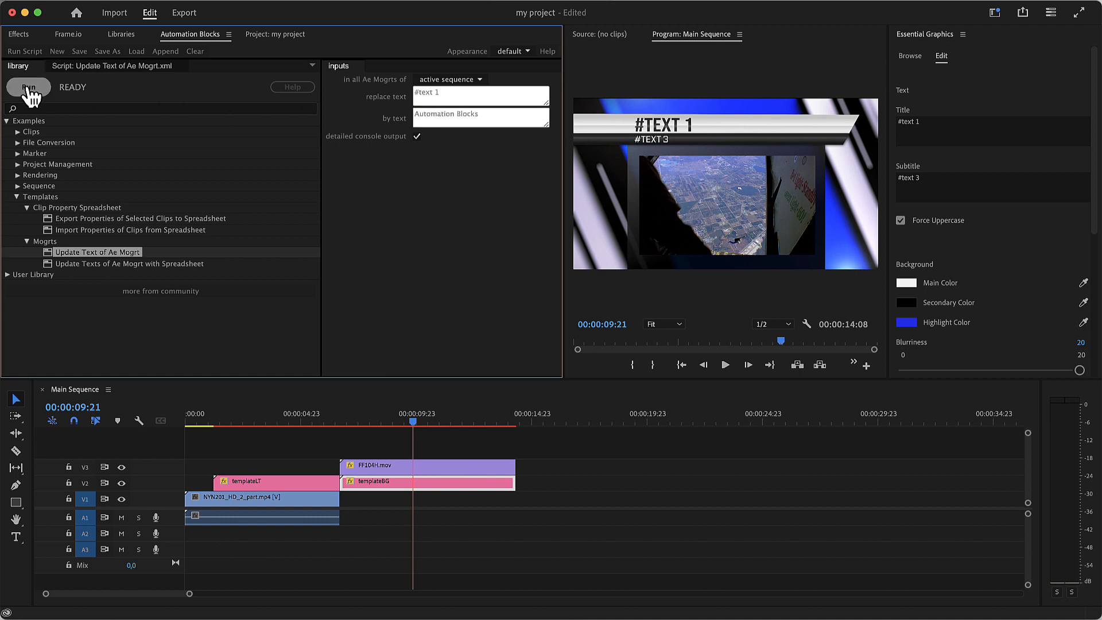
click(28, 87)
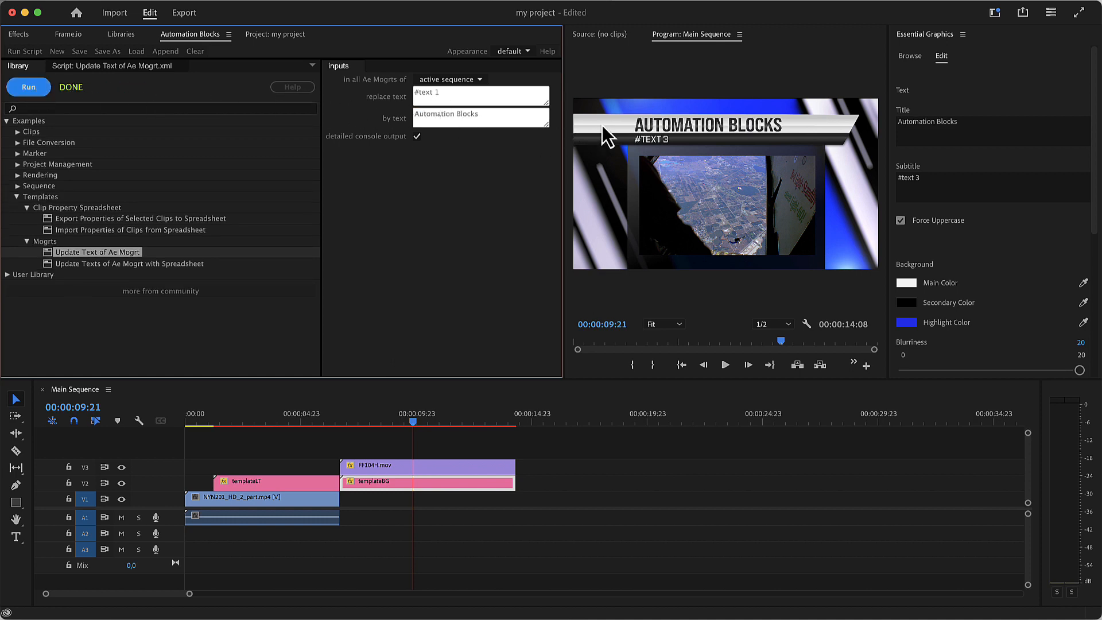
mouse_move(573, 279)
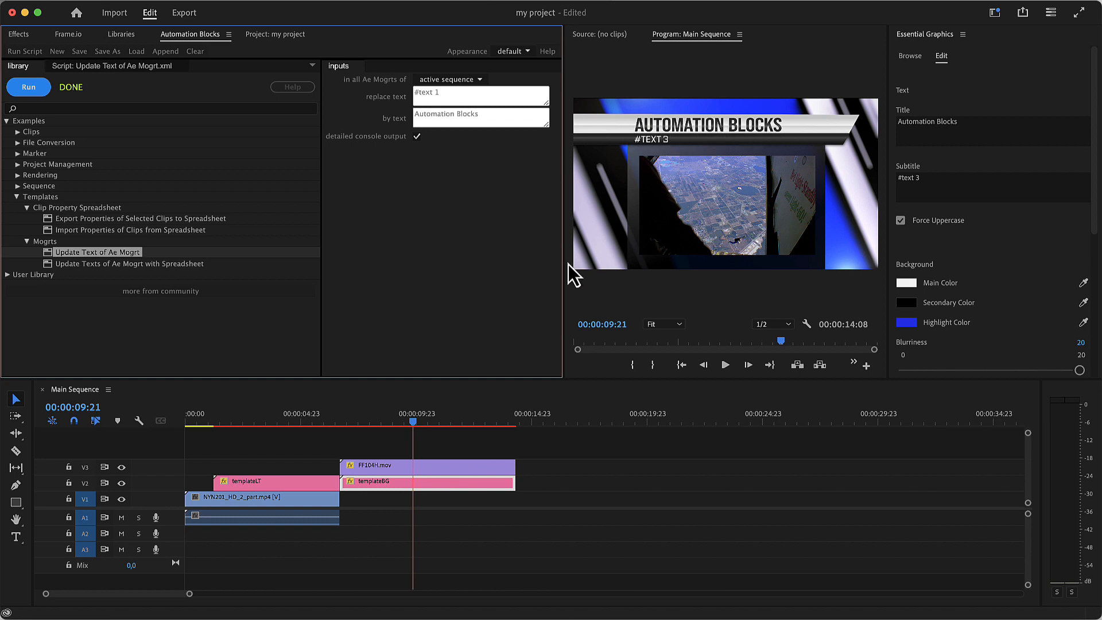
click(301, 422)
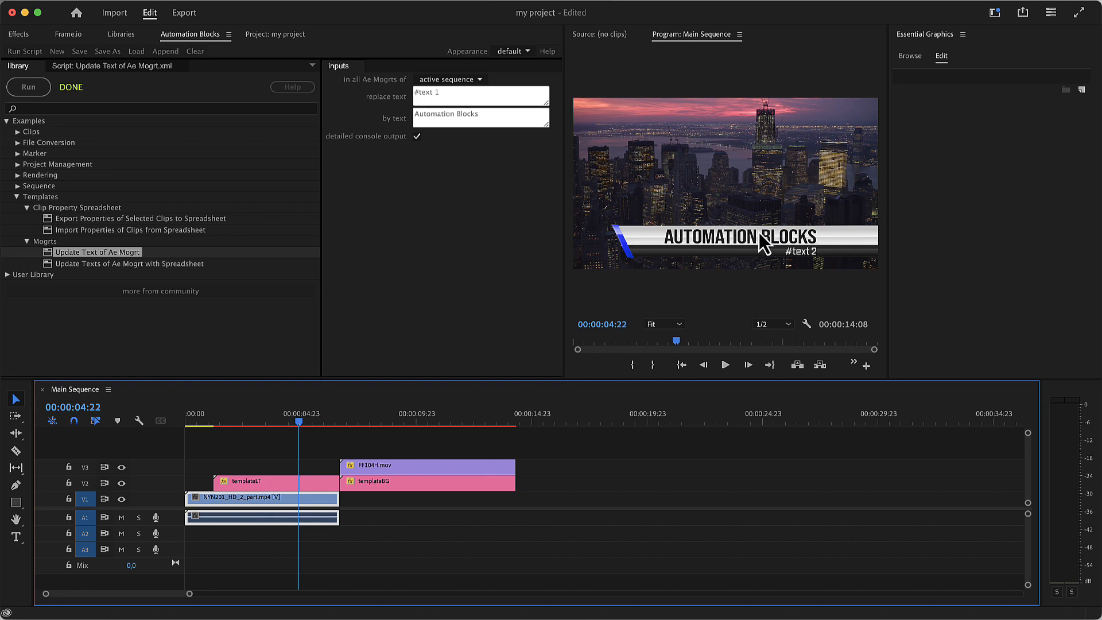
mouse_move(609, 186)
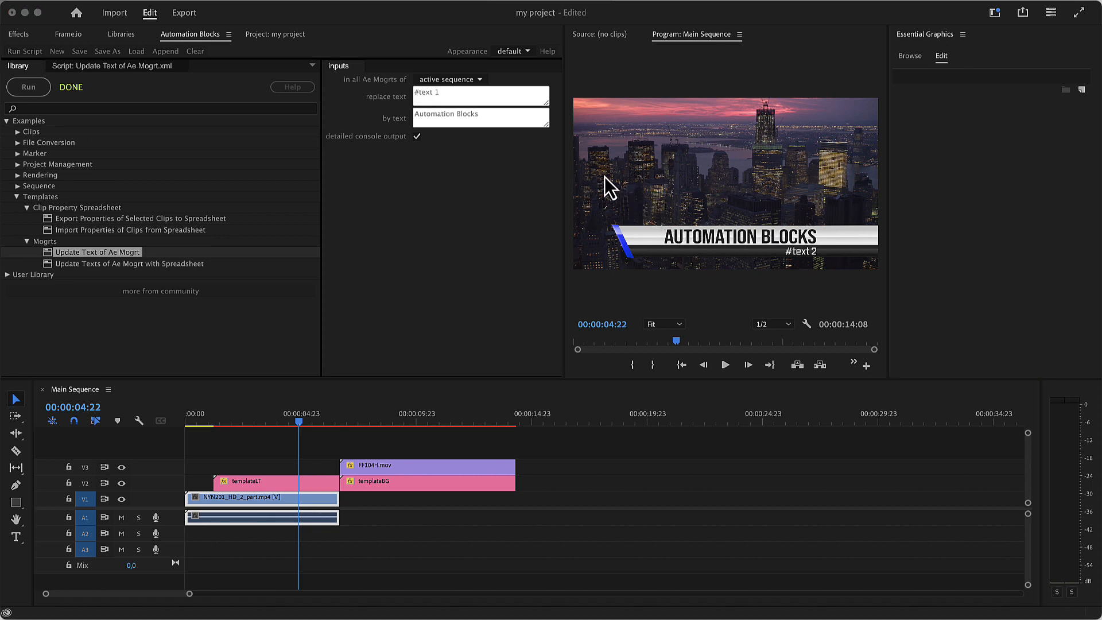
Rerun Update Text to replace #text 2 with 'by mamoworld'.
click(450, 79)
text(2)
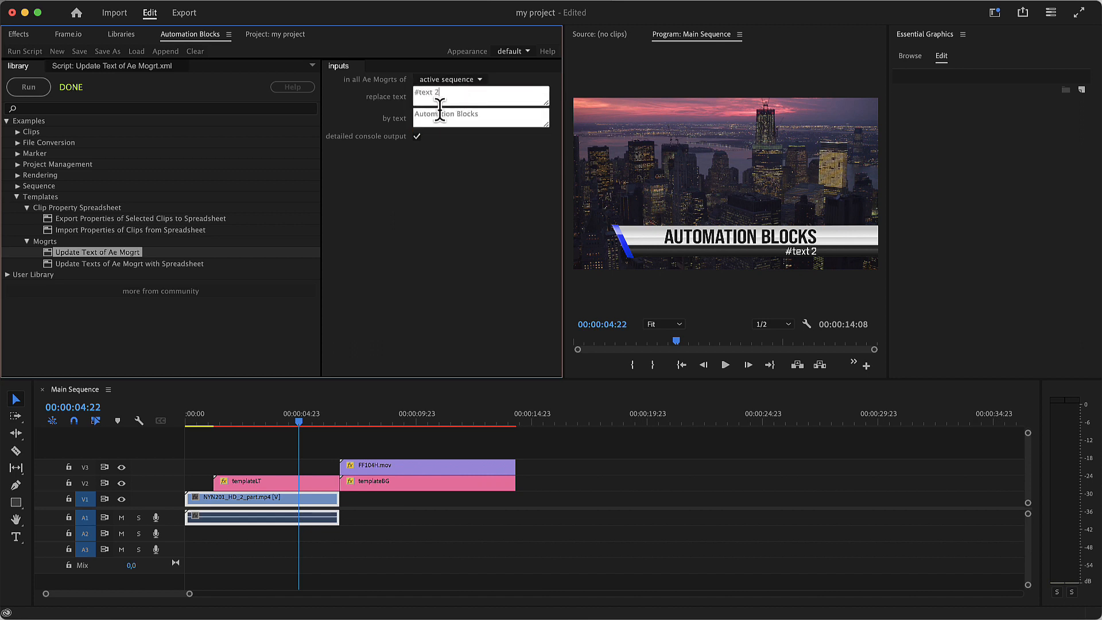
text(by marrow)
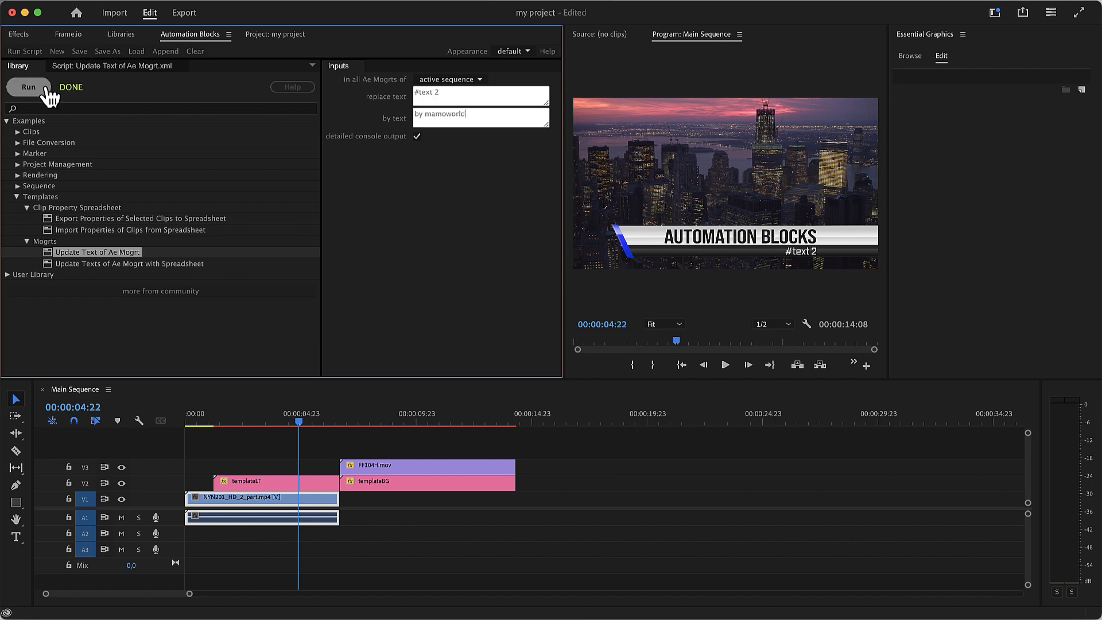
click(28, 87)
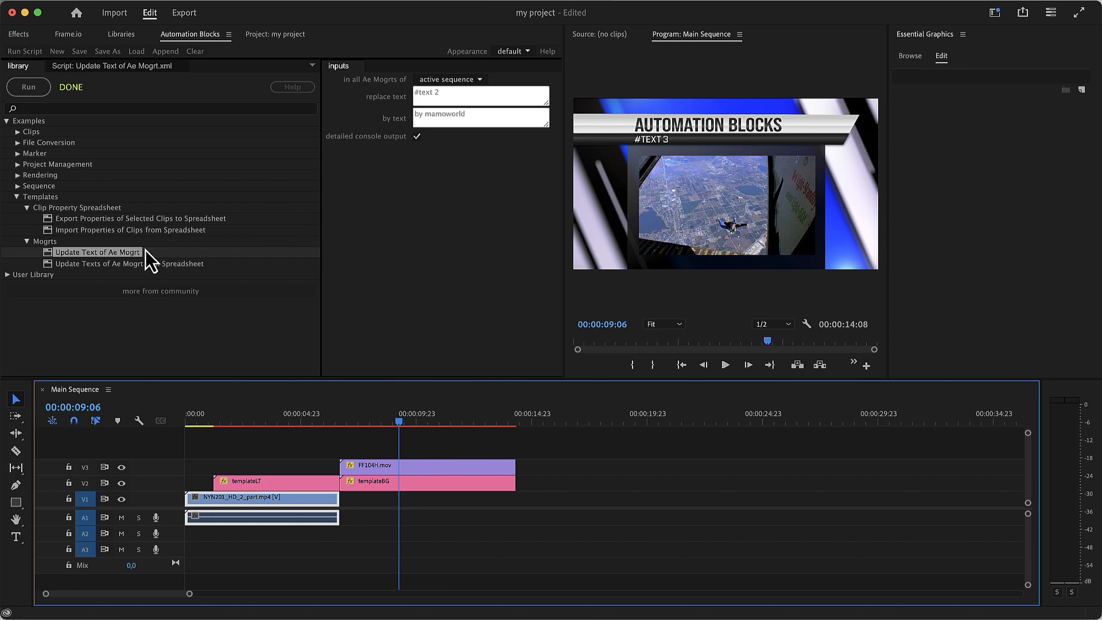
mouse_move(136, 269)
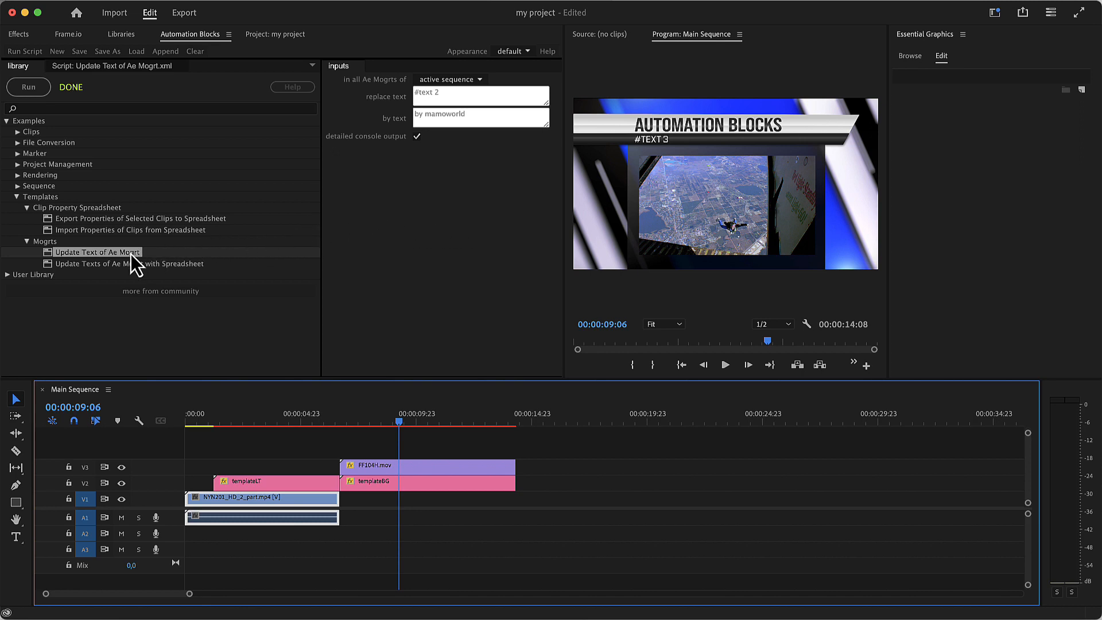
Revert the project, then run Update Texts of Ae Mogrt with Spreadsheet from the CSV.
click(129, 264)
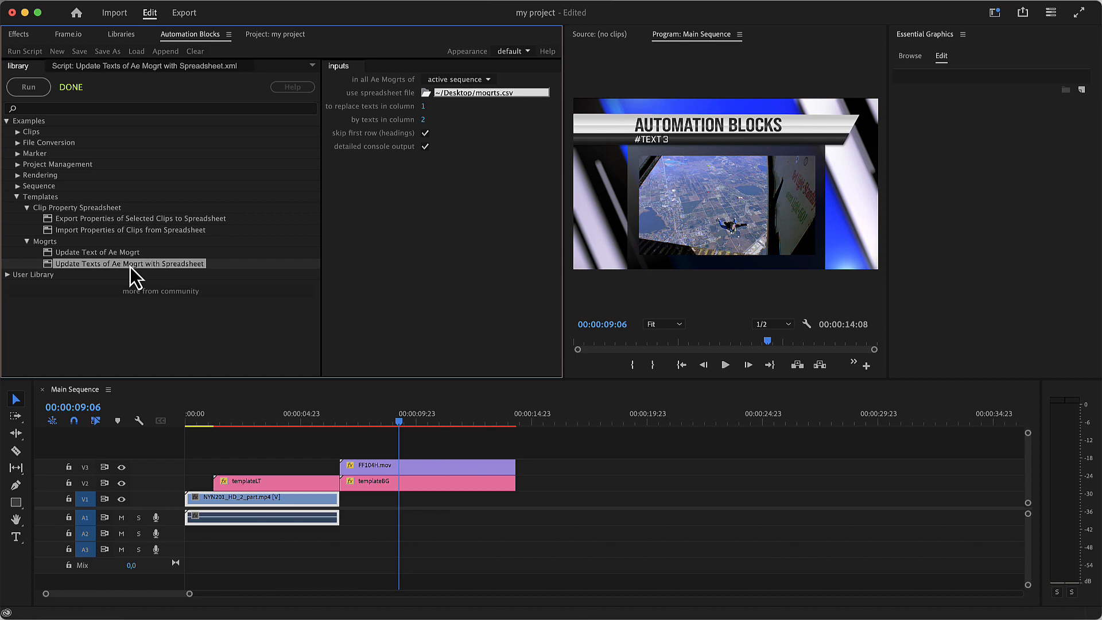
click(107, 11)
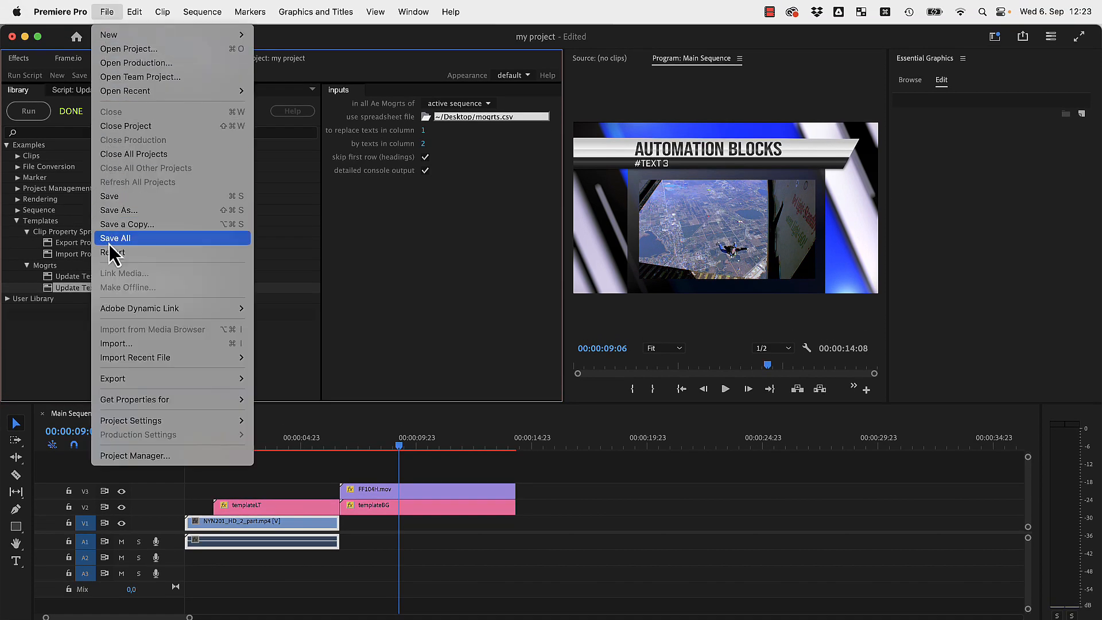
click(113, 253)
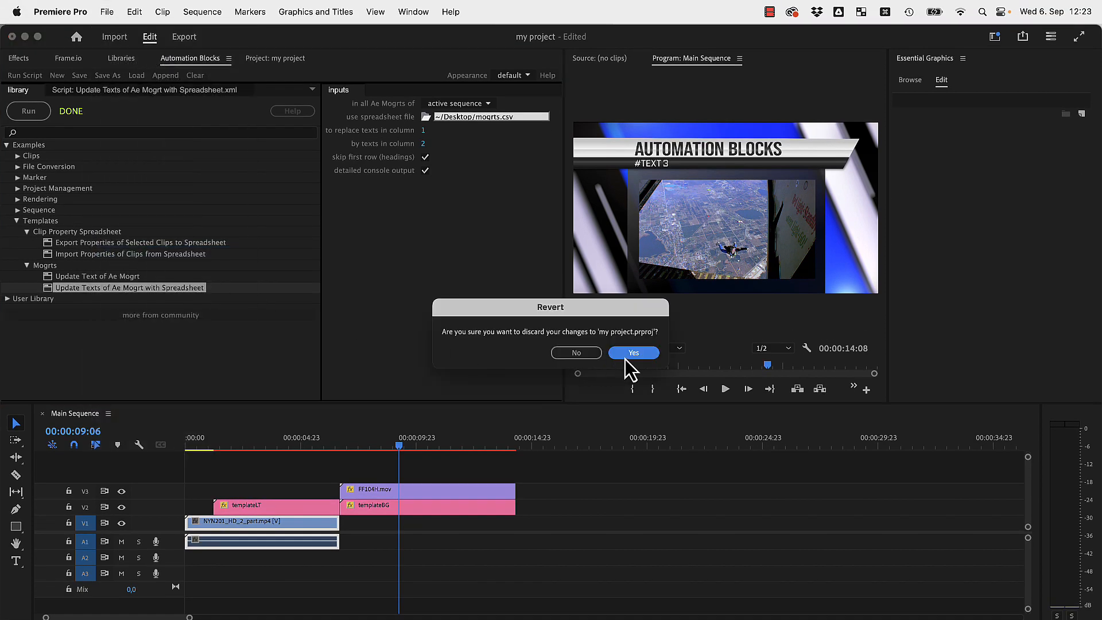
click(634, 353)
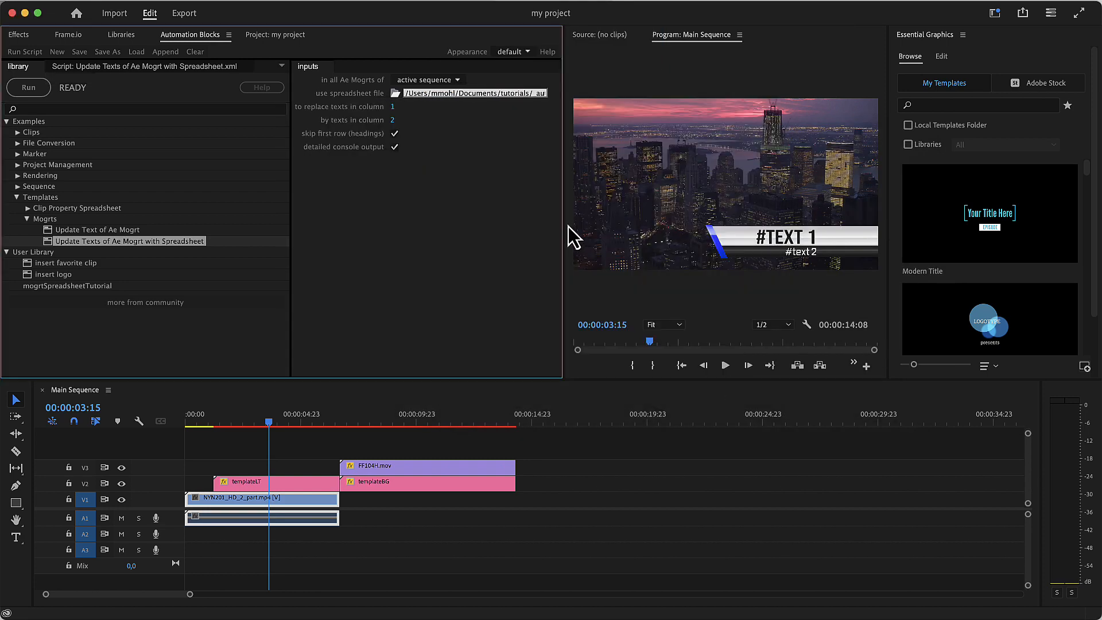
click(28, 88)
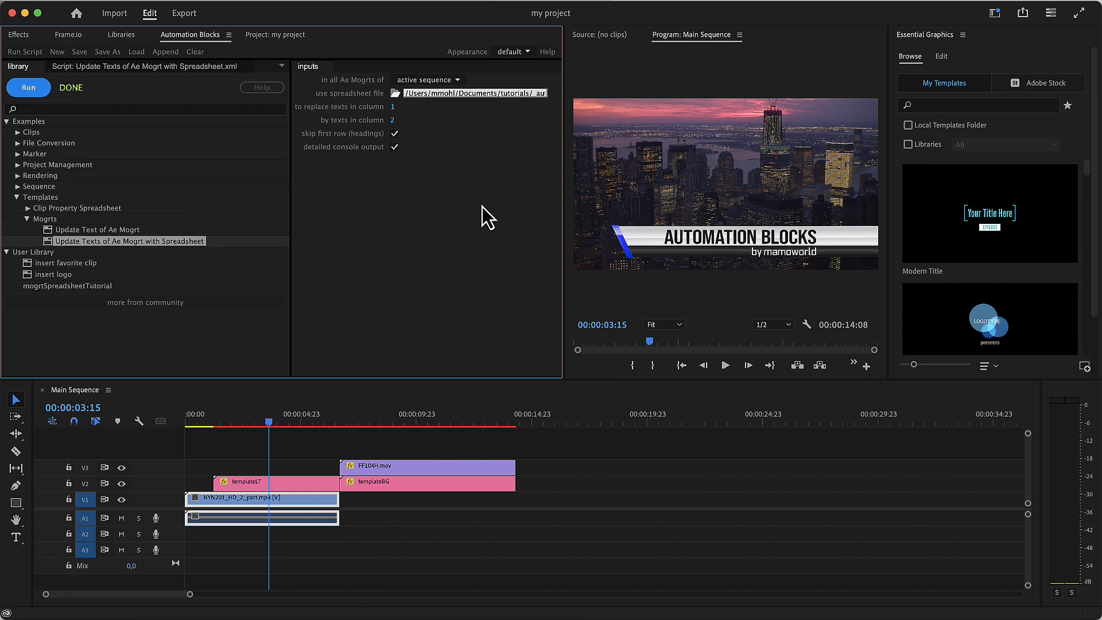
click(372, 423)
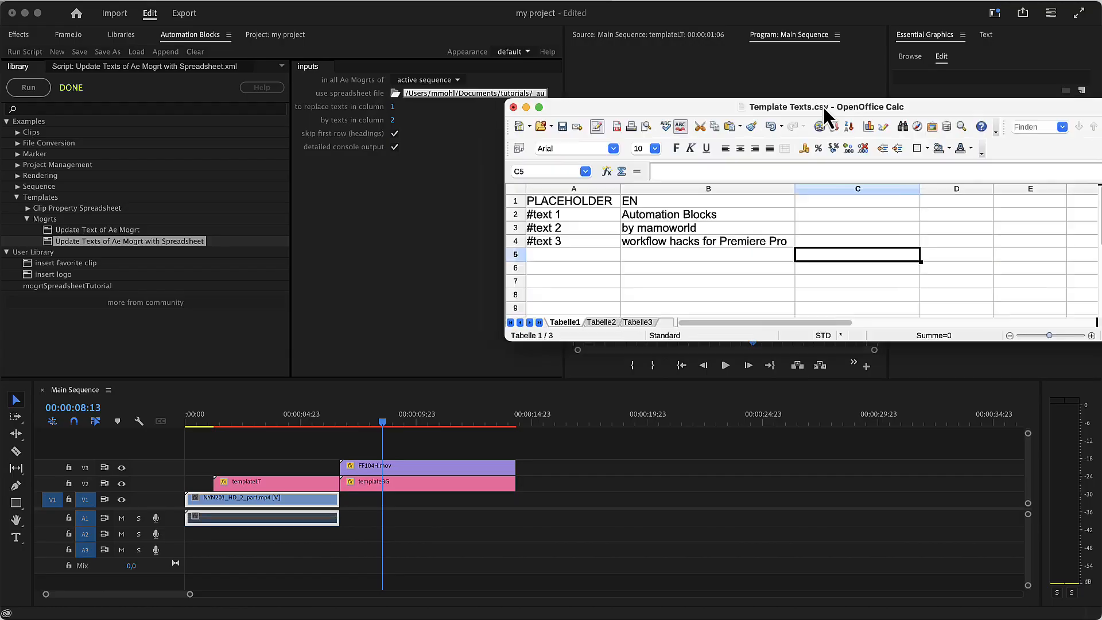
Rerun the spreadsheet update using German column 3, giving 'Effizient Arbeiten in Premiere Pro'.
text(Automation Block)
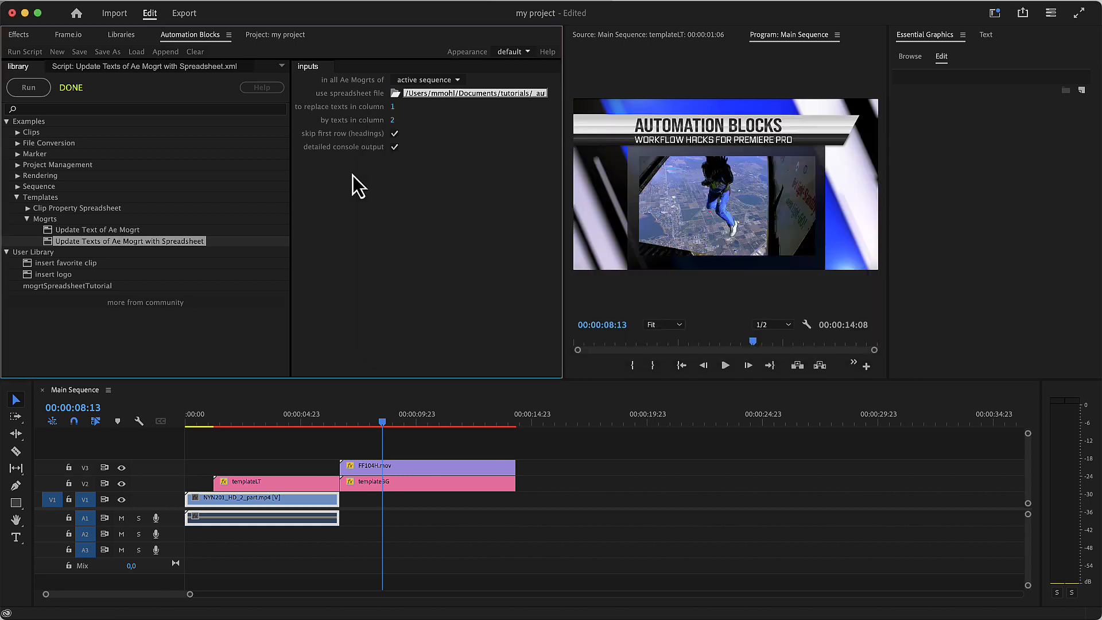
mouse_move(714, 128)
text(2)
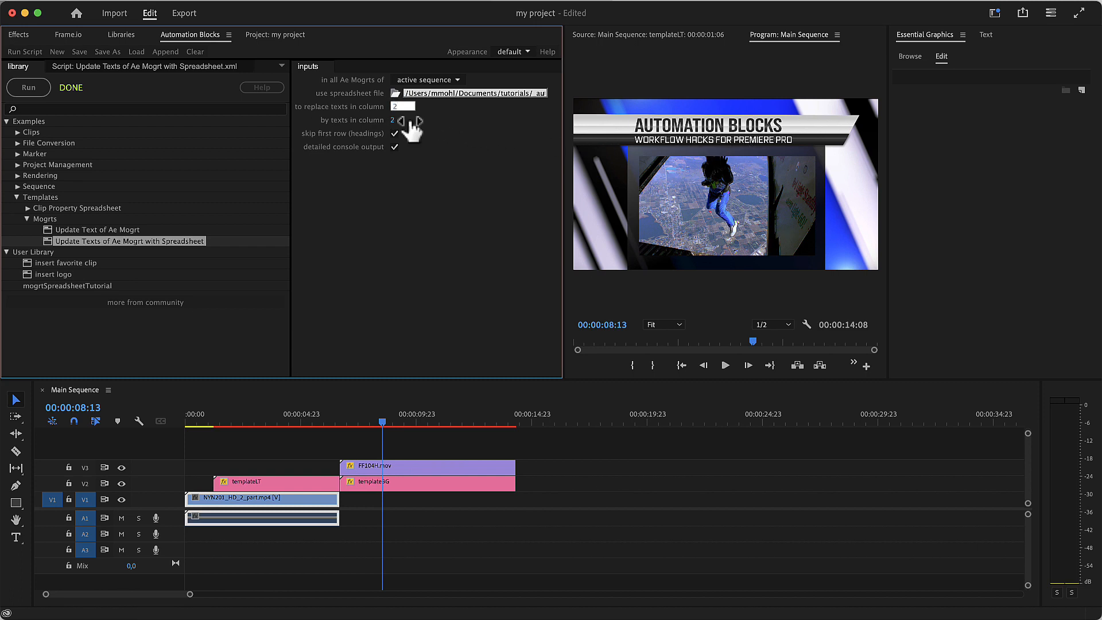
click(418, 121)
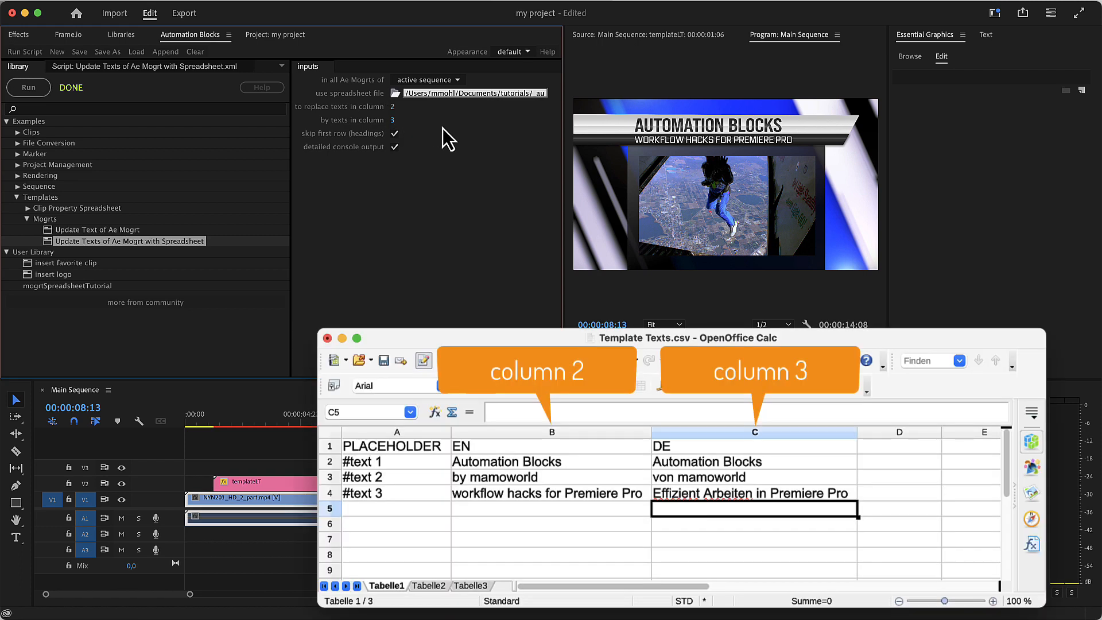
mouse_move(442, 126)
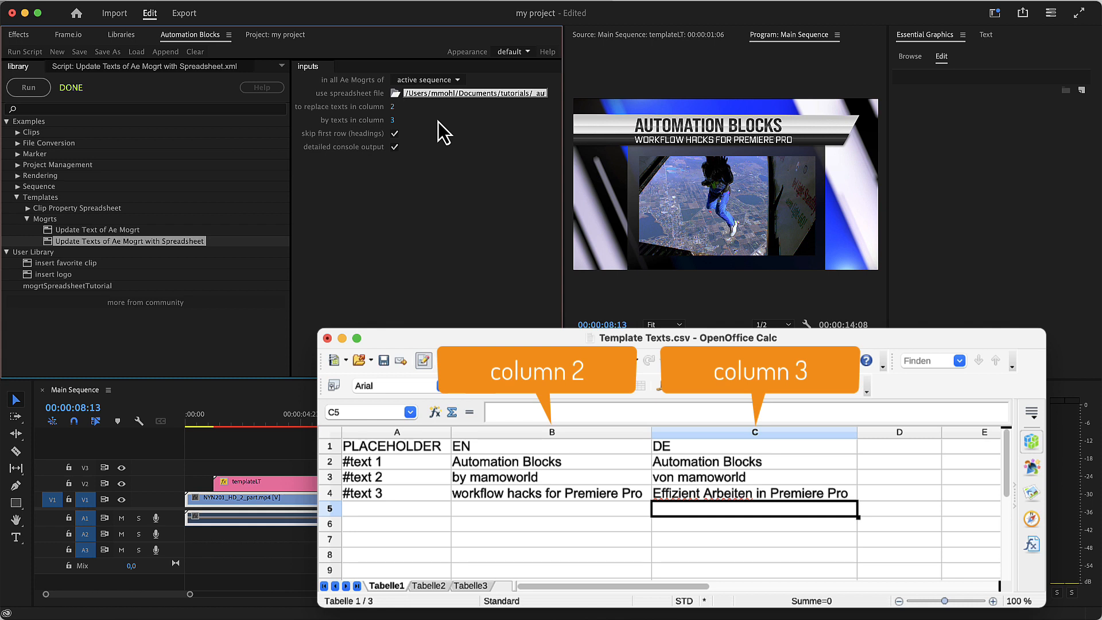
click(28, 87)
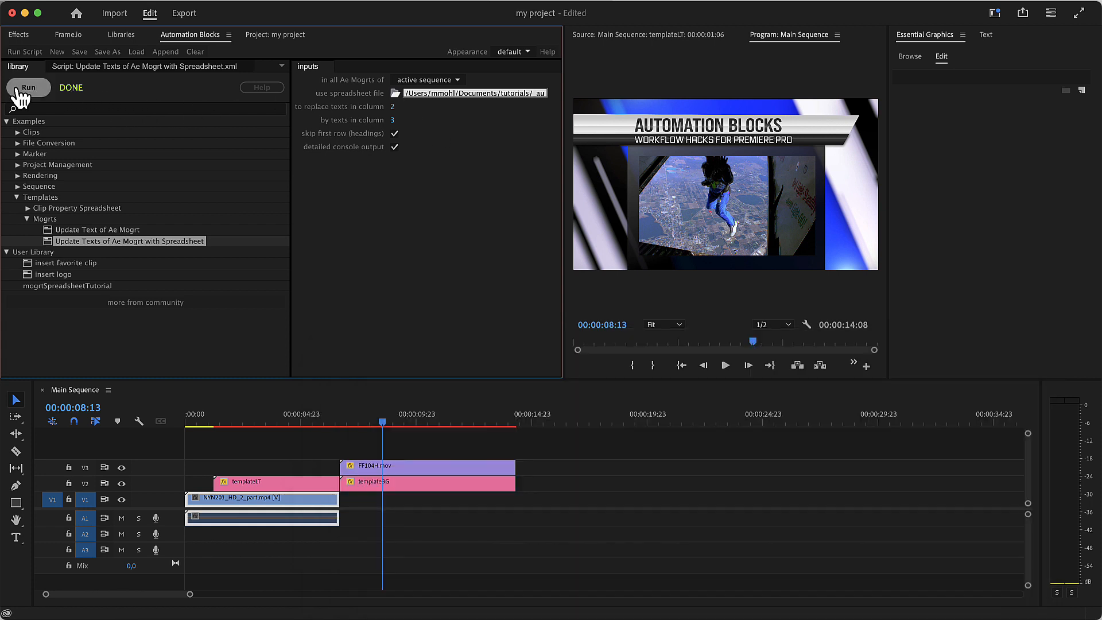
click(28, 88)
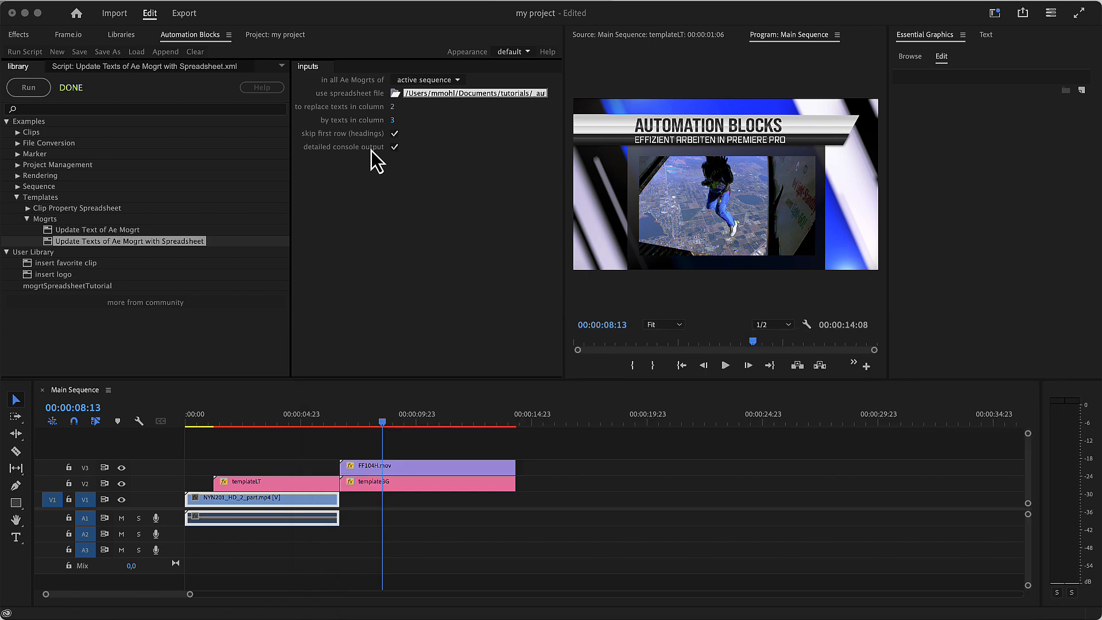
mouse_move(286, 72)
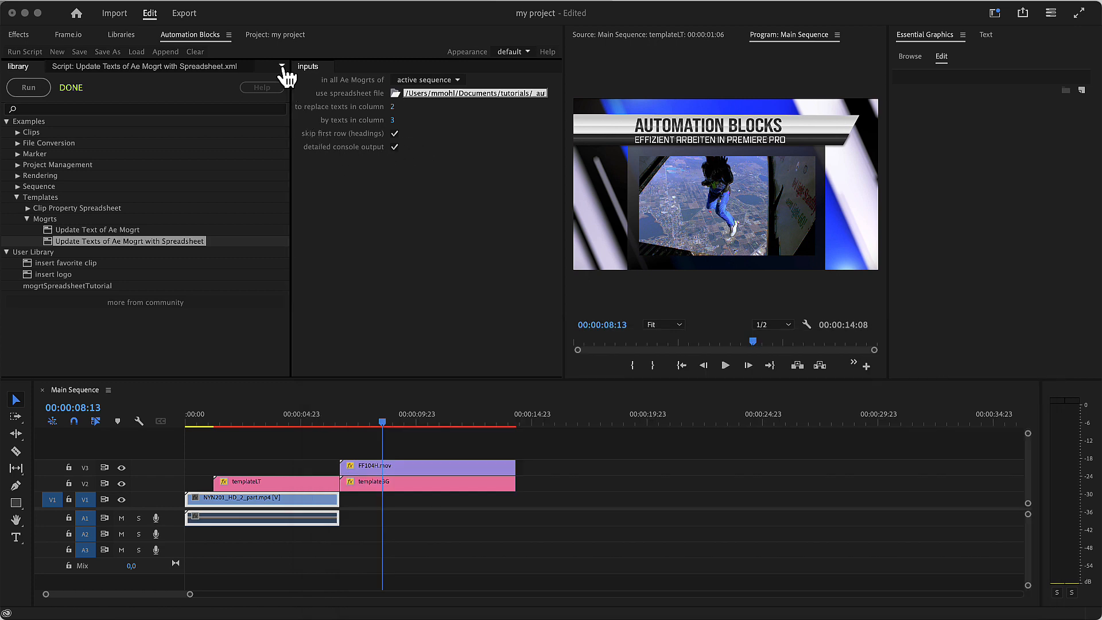
Check the replace entries in the Automation Blocks console log, then return to the library tab.
click(20, 66)
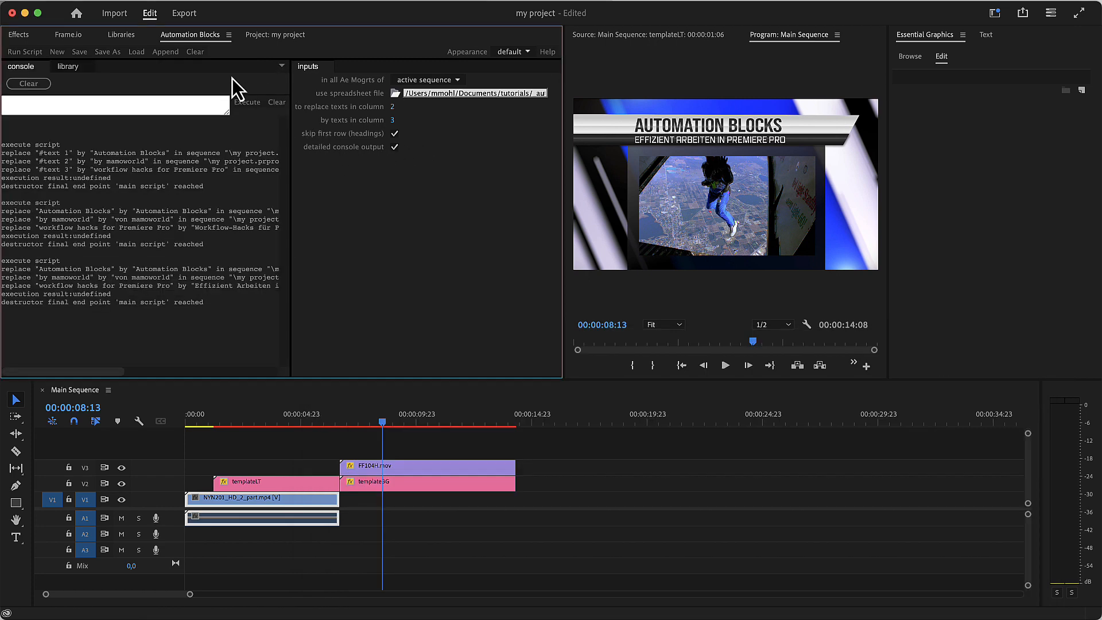
mouse_move(51, 279)
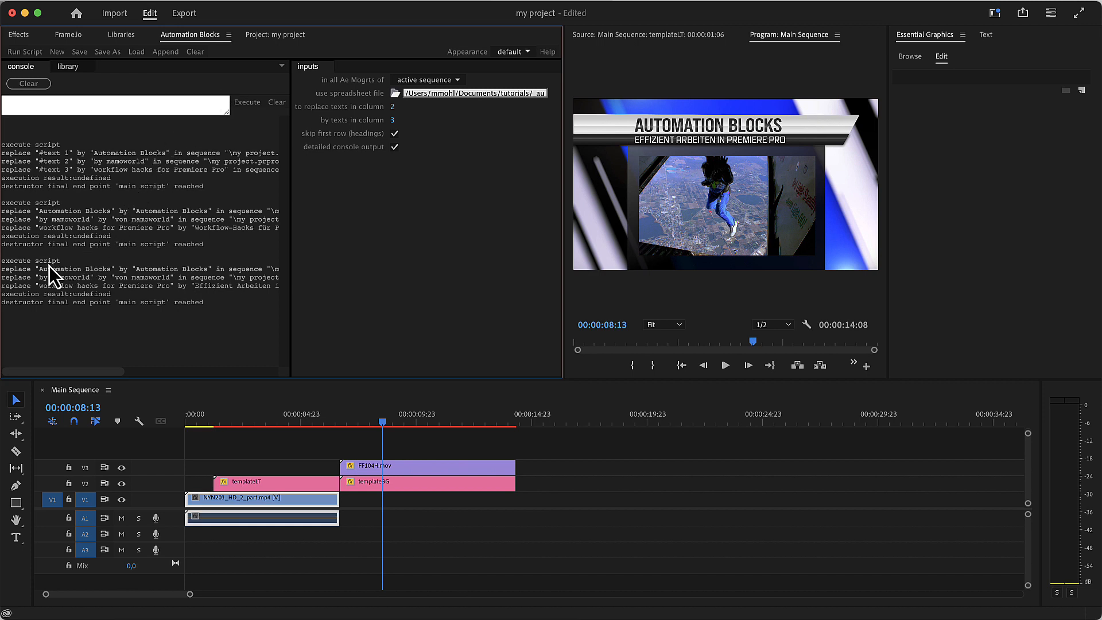
mouse_move(103, 286)
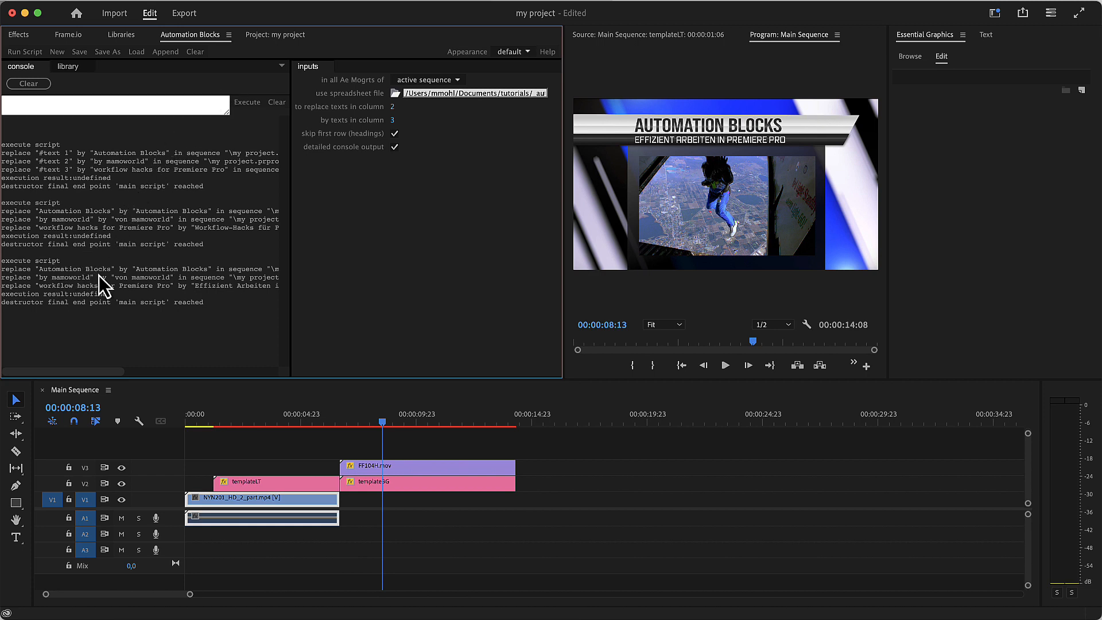
mouse_move(124, 290)
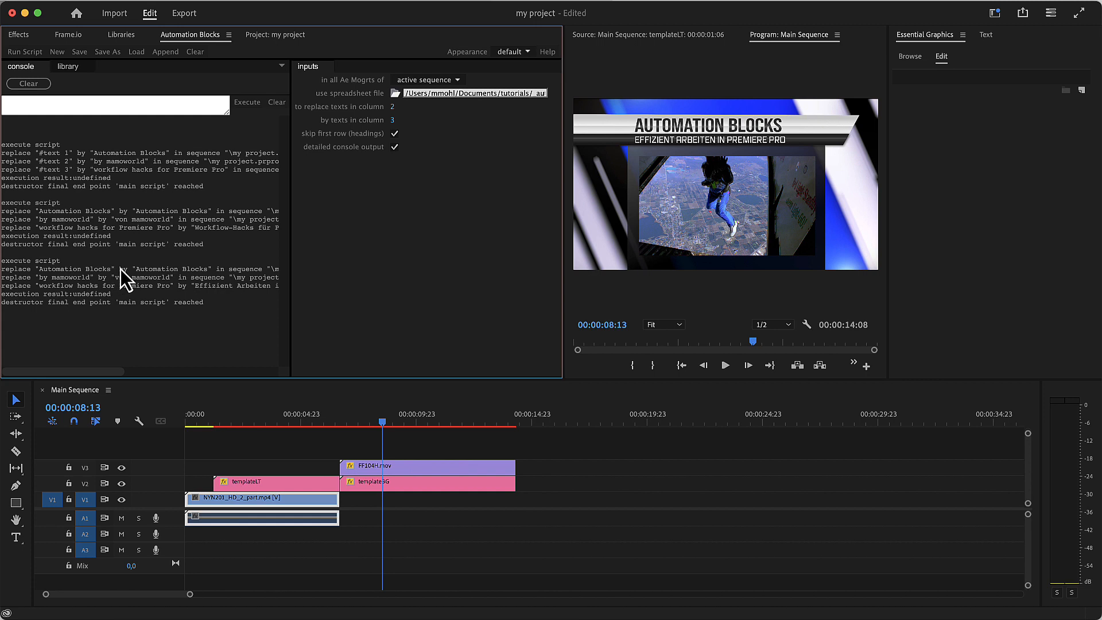
mouse_move(79, 96)
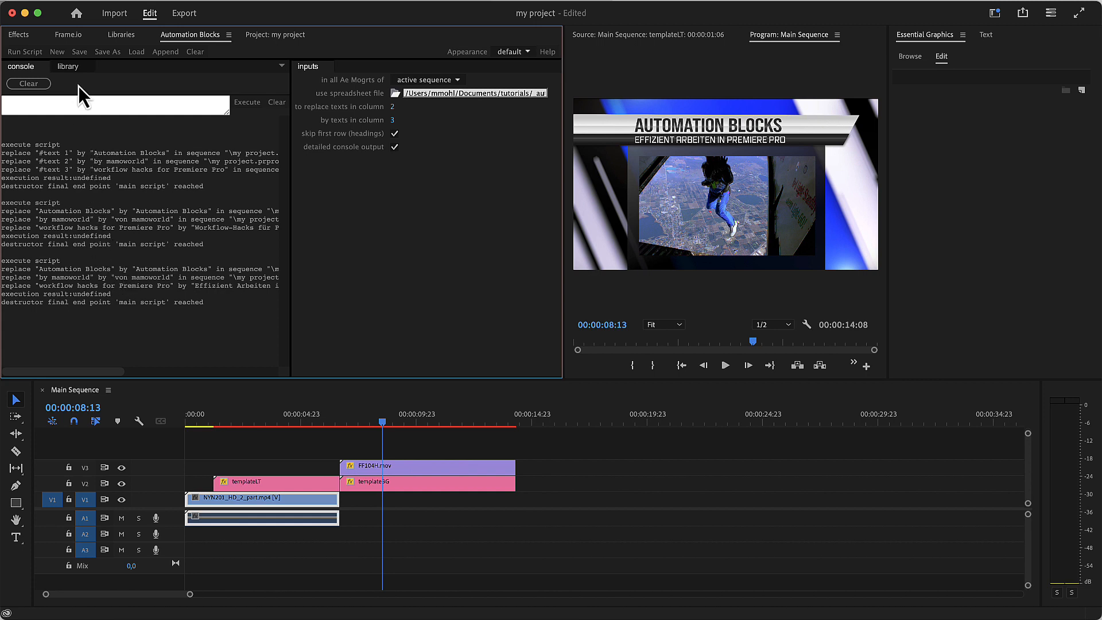
click(69, 67)
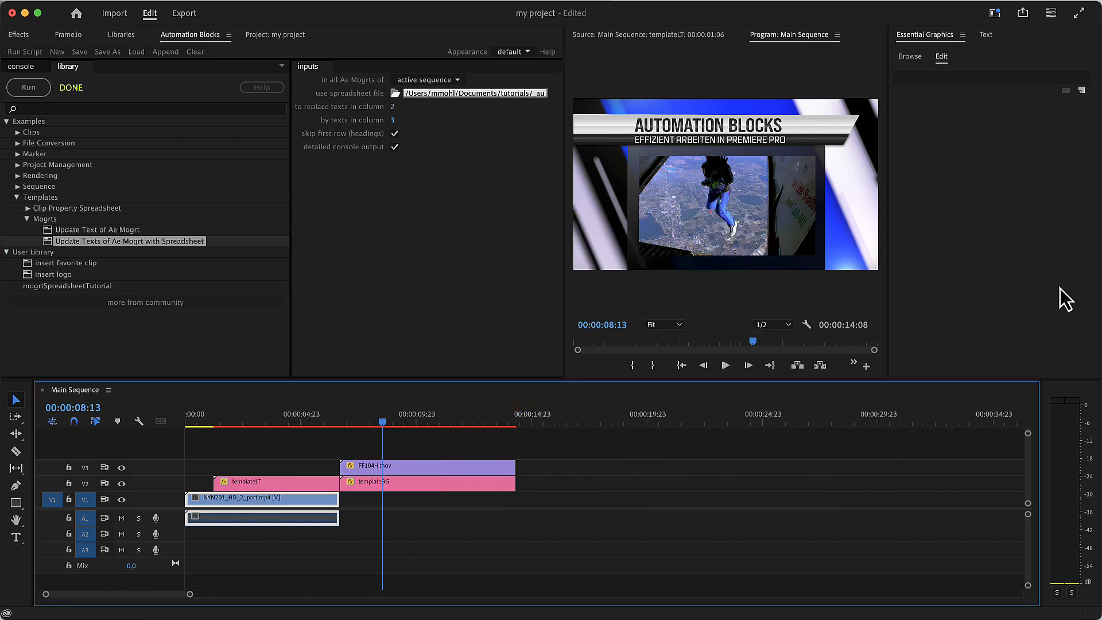
Add a Modern Title template to V1 and set templateSG's background blurriness to 16.
click(910, 56)
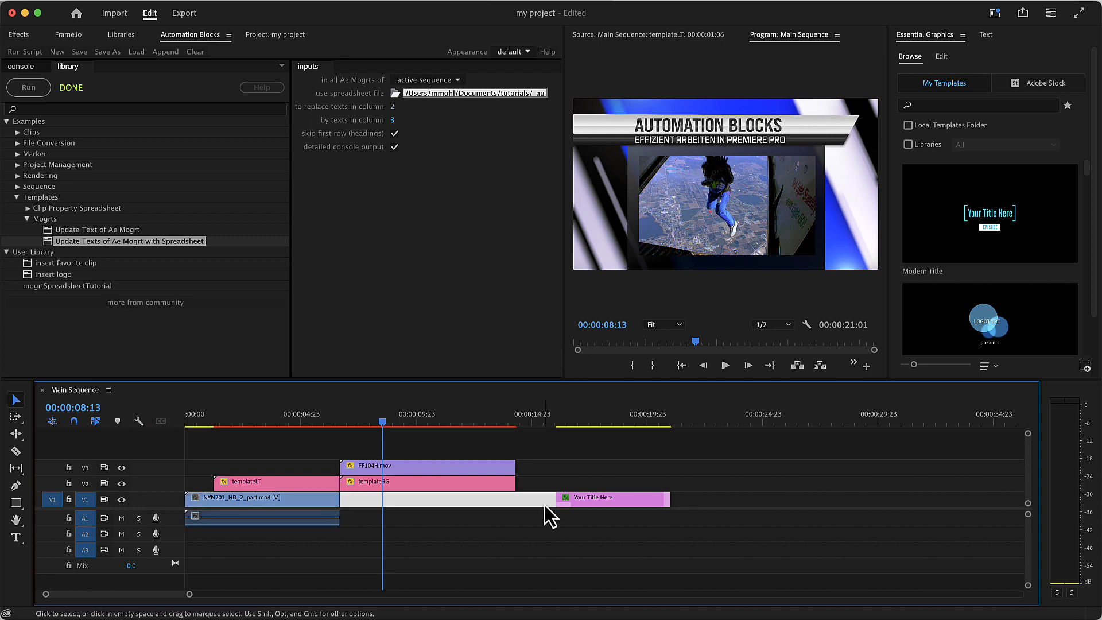
click(612, 499)
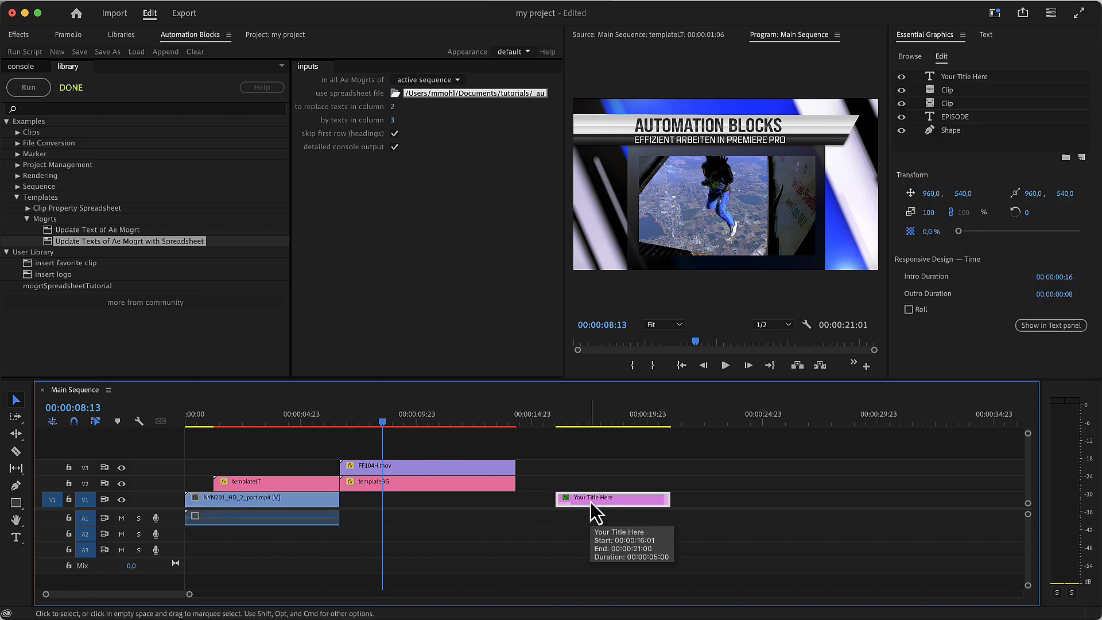
mouse_move(935, 183)
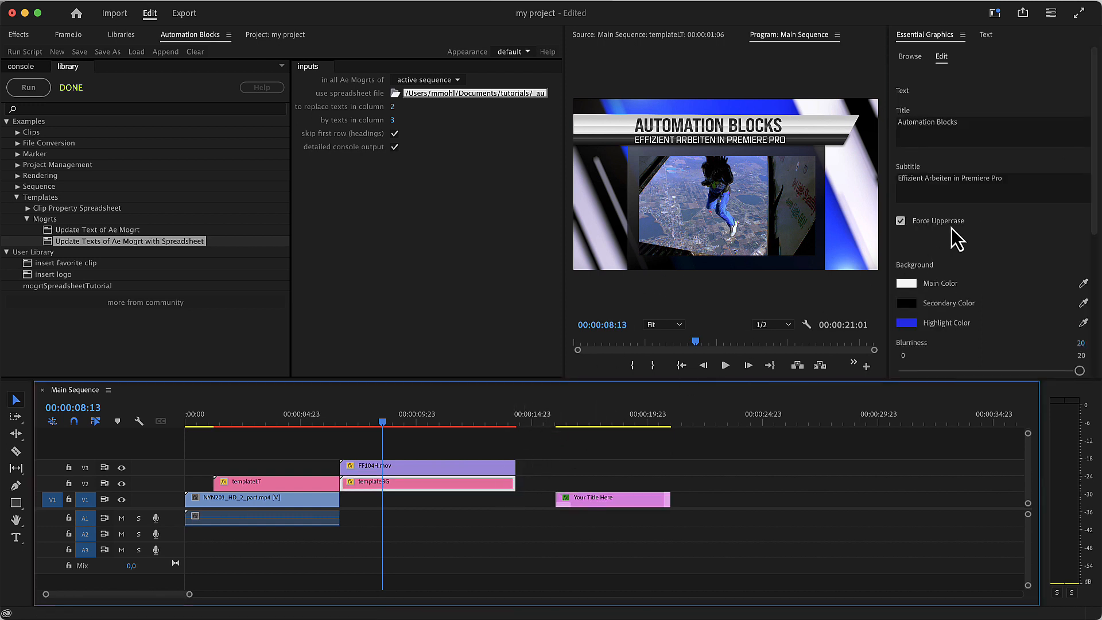
mouse_move(914, 226)
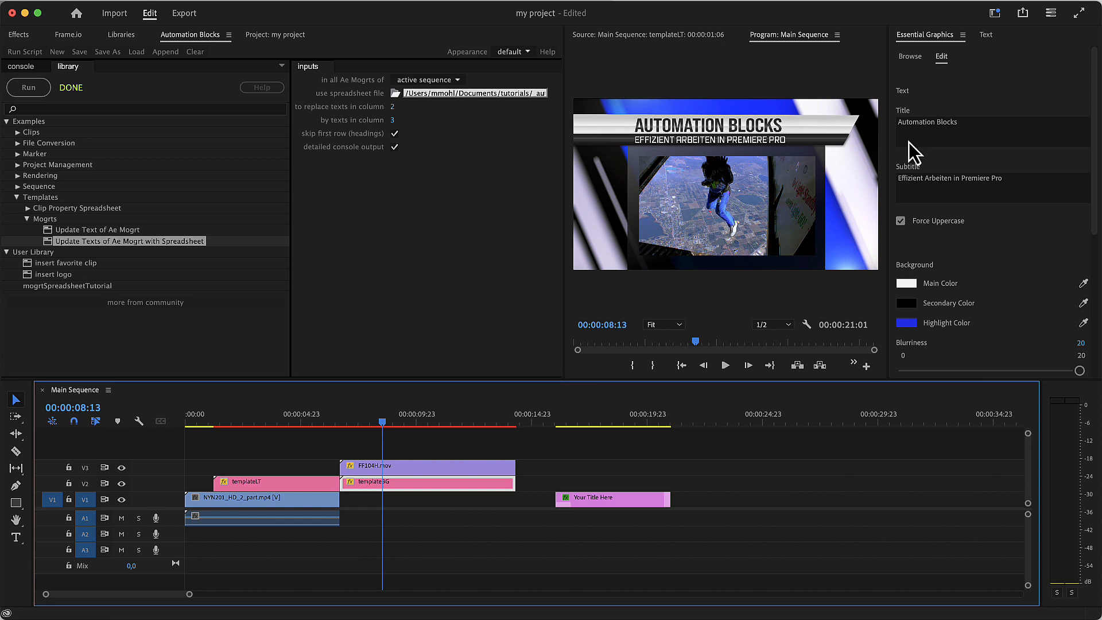
mouse_move(950, 126)
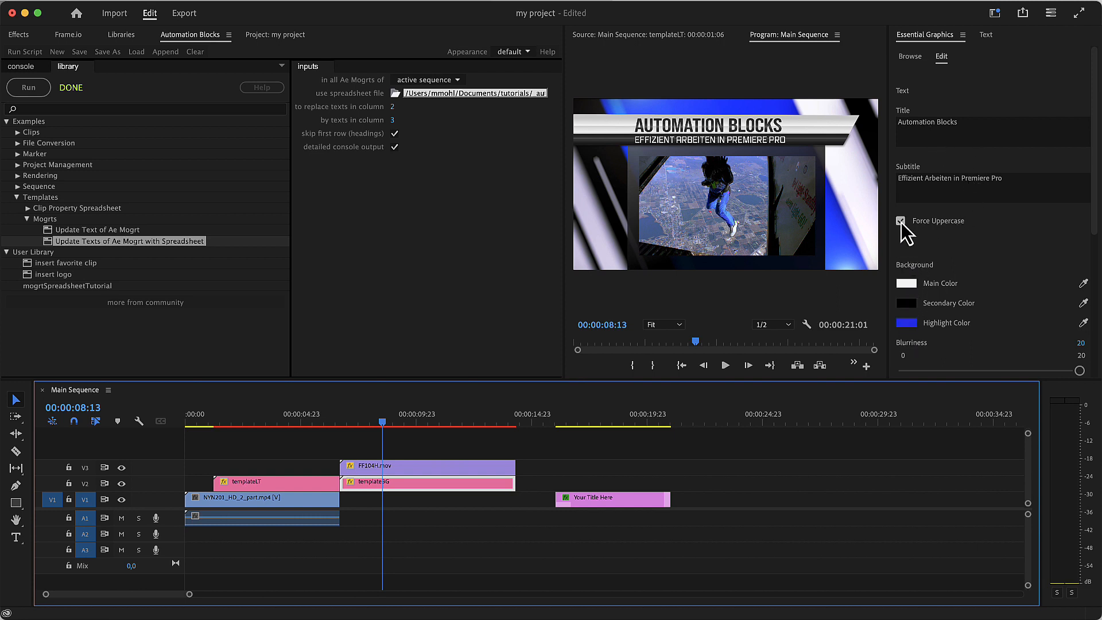
drag(1080, 371, 1040, 371)
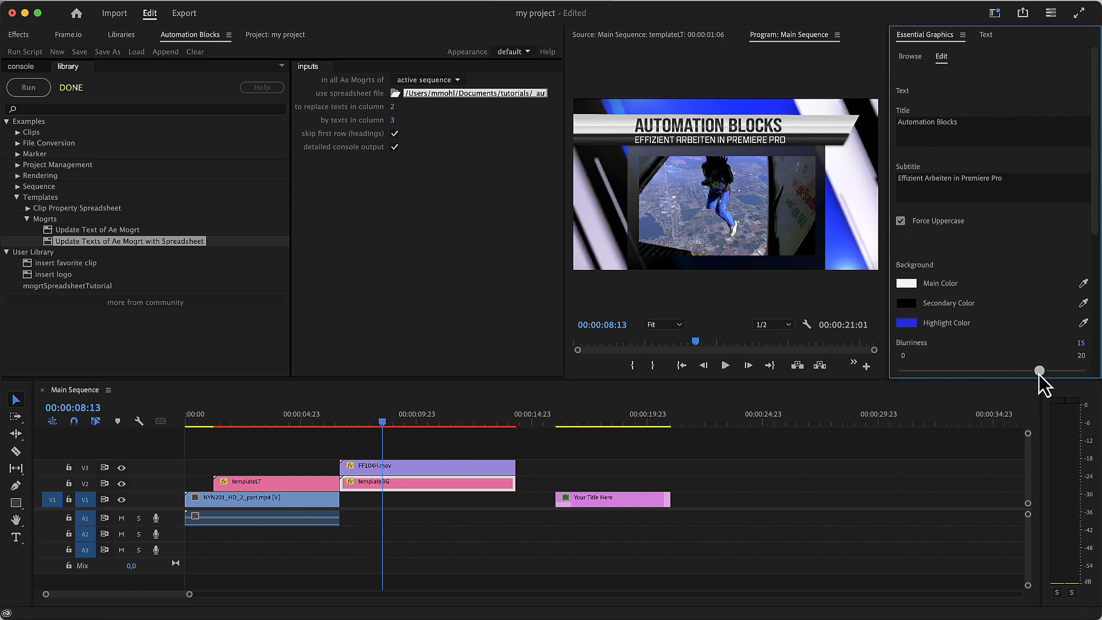
drag(1041, 371, 1044, 371)
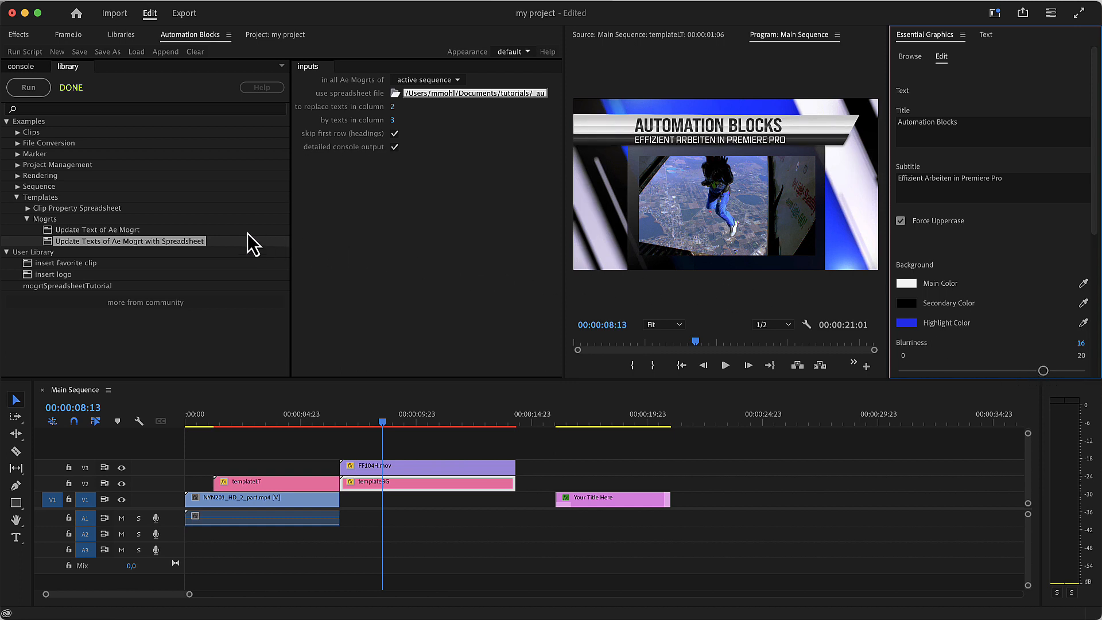
Load Export Properties of Selected Clips to Spreadsheet from Templates > Clip Property Spreadsheet.
click(29, 207)
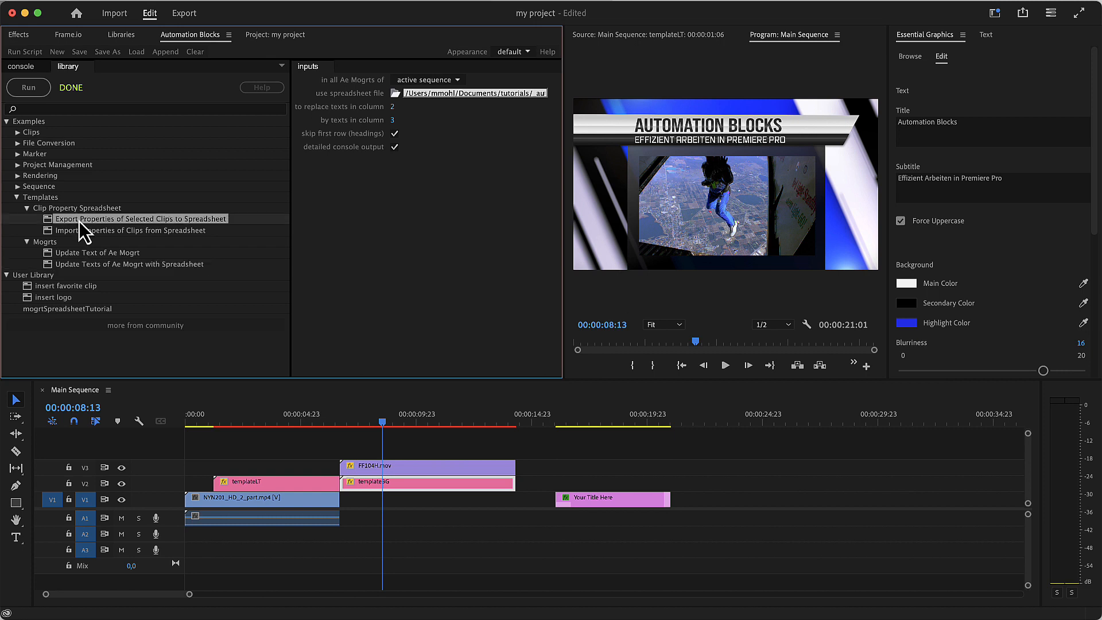
click(140, 219)
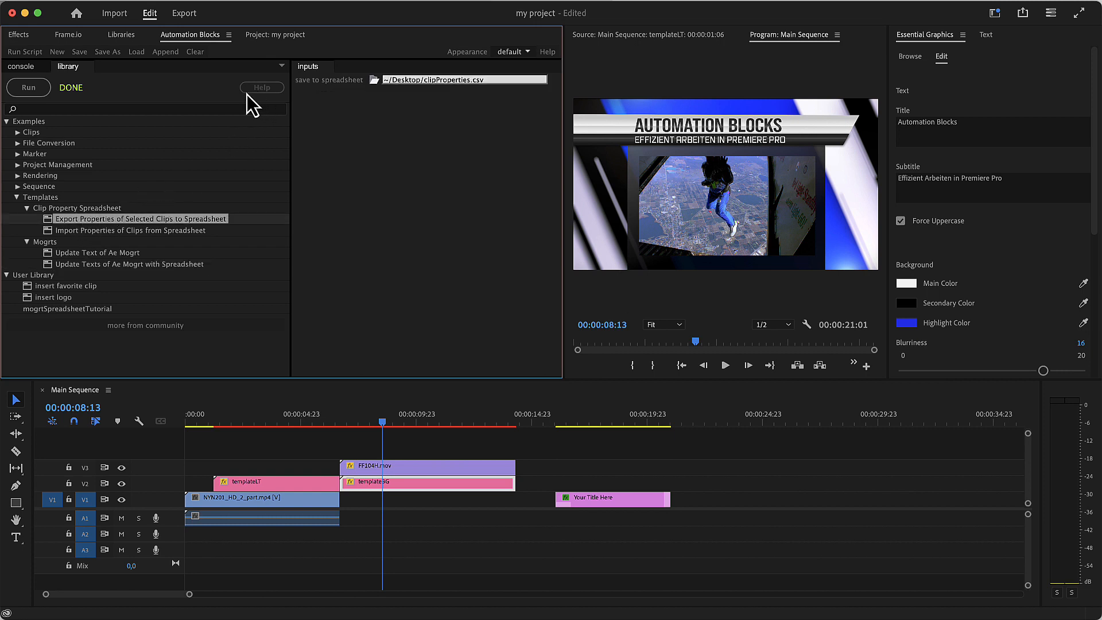
mouse_move(270, 108)
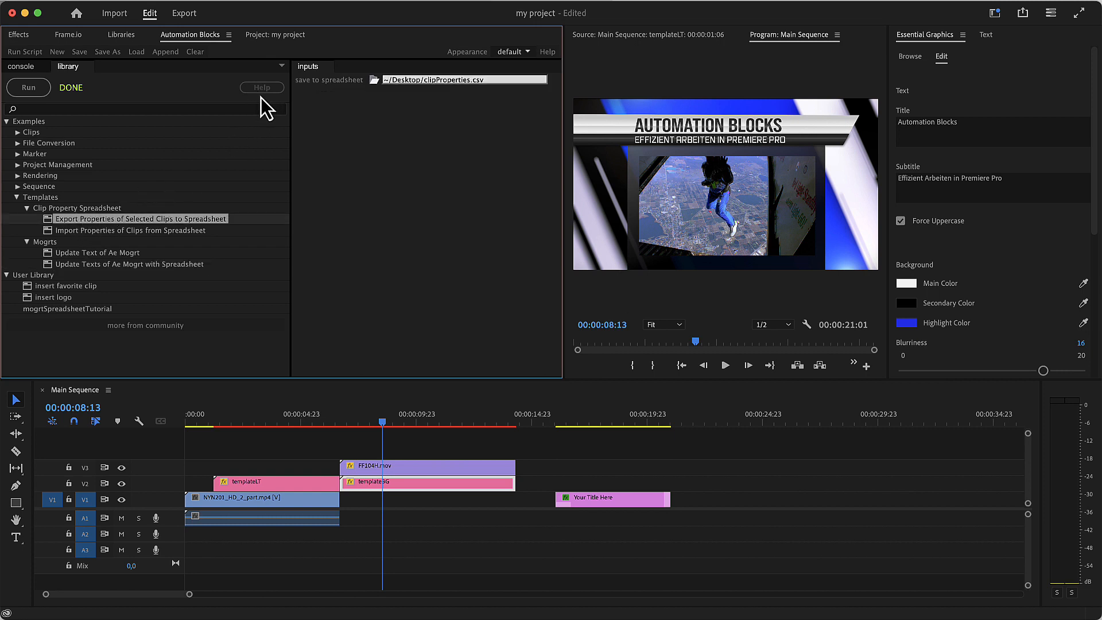
mouse_move(273, 112)
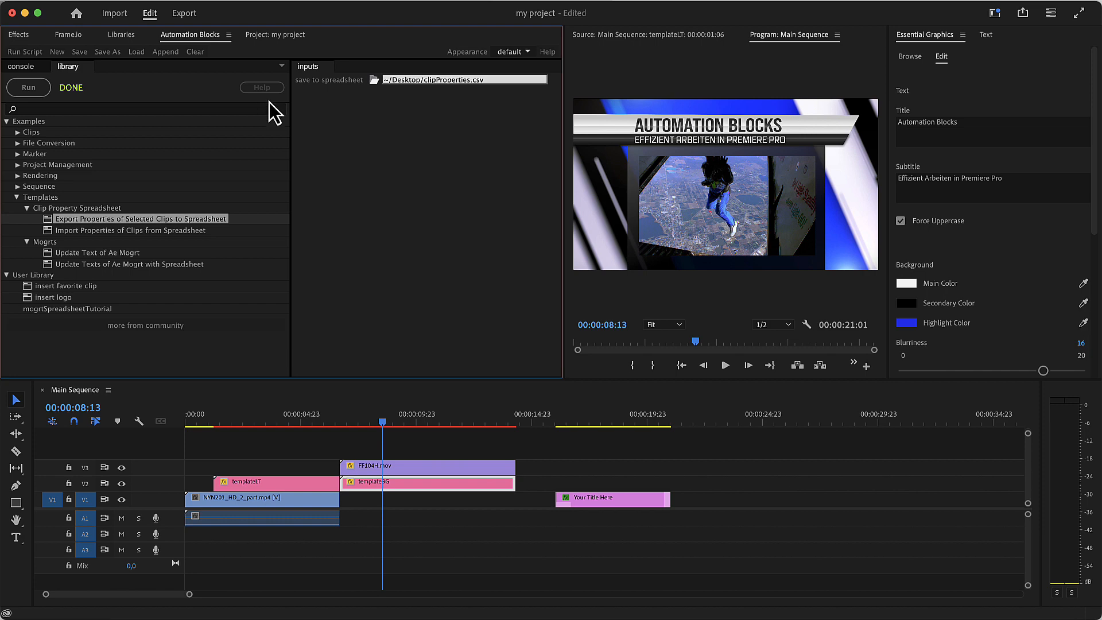
mouse_move(287, 64)
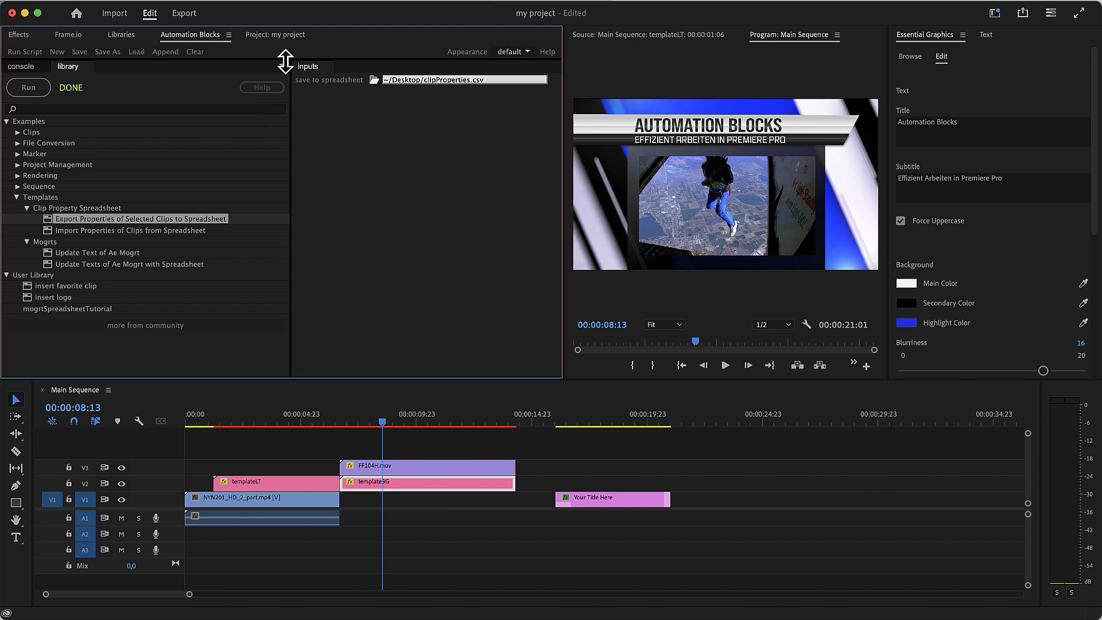
Maximize the Automation Blocks panel and bring up the add-row-to-spreadsheet block's context menu.
double_click(140, 219)
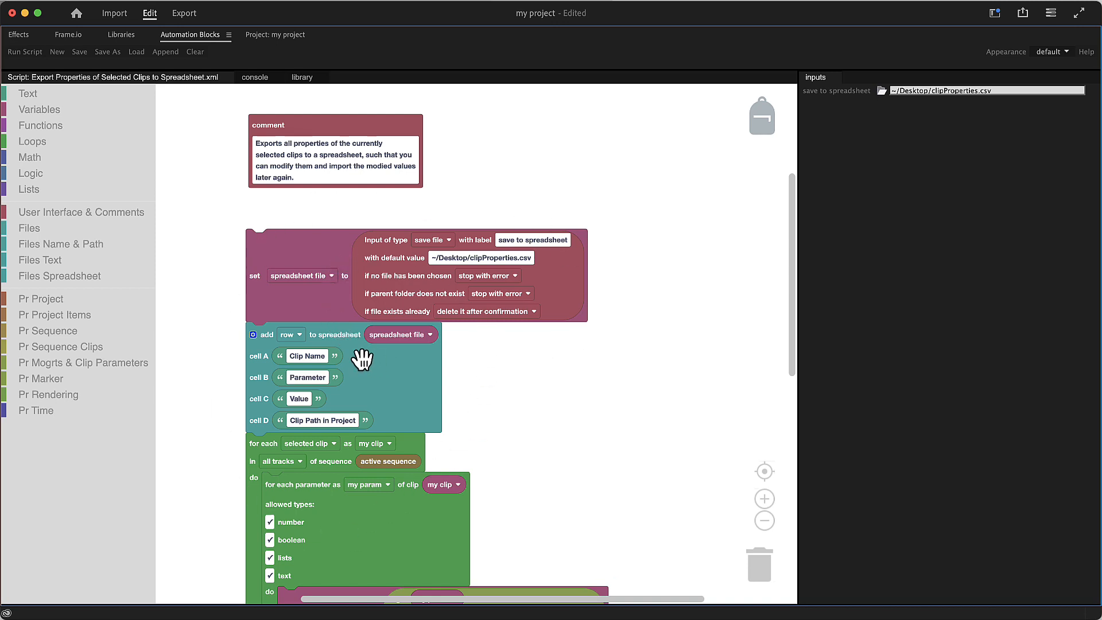
right_click(362, 359)
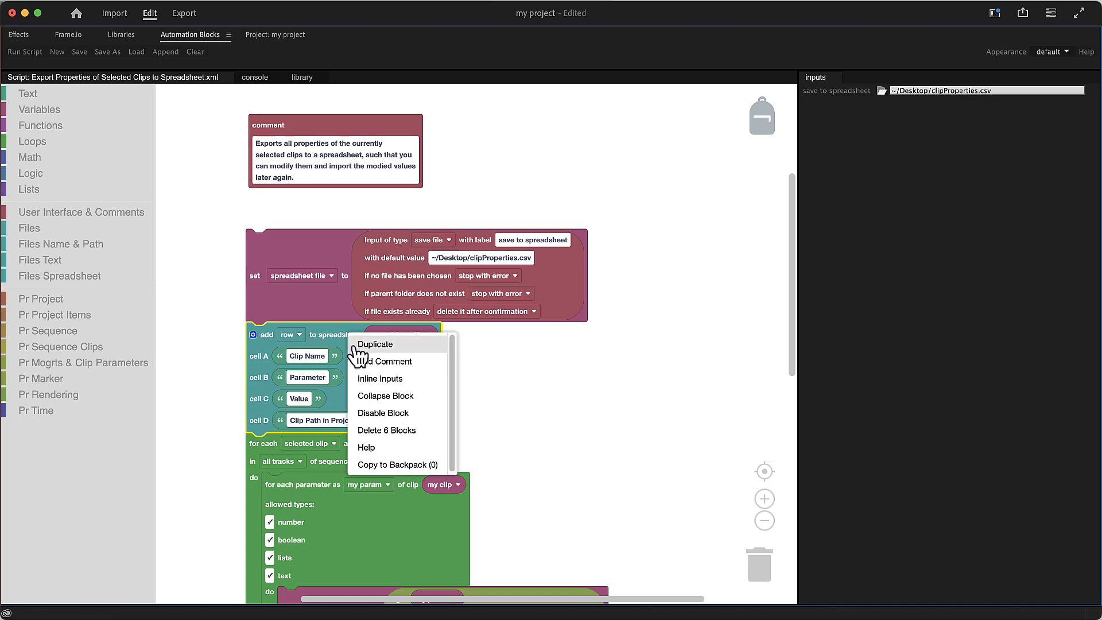
Open block Help and scroll to the Custom Template Workflow with Spreadsheets tutorial video.
click(366, 448)
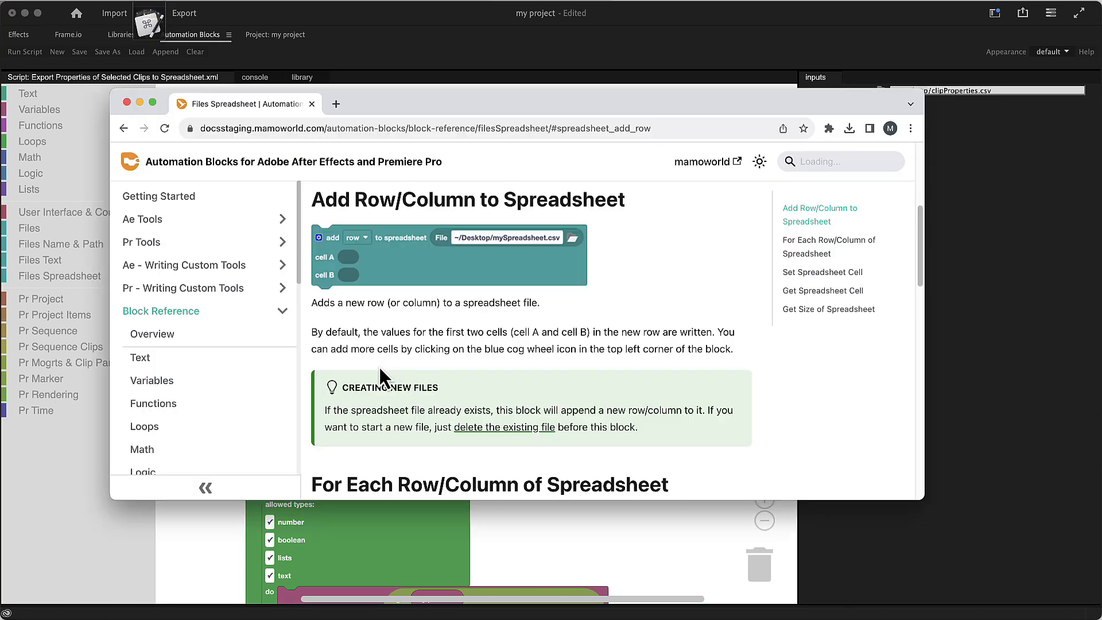
click(184, 288)
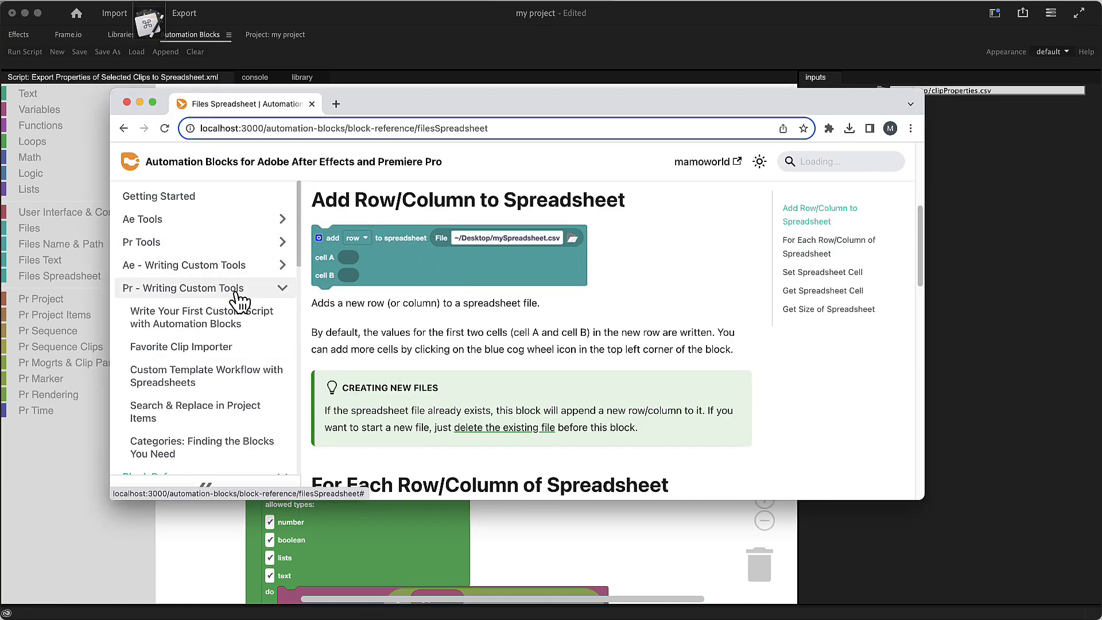
click(206, 376)
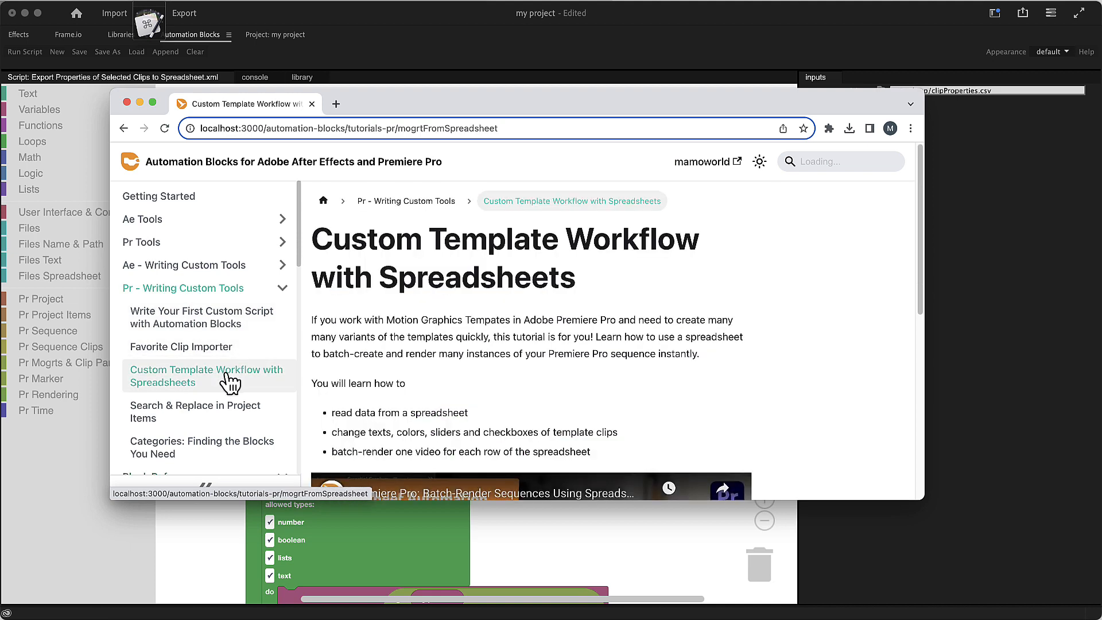
scroll(down, 3)
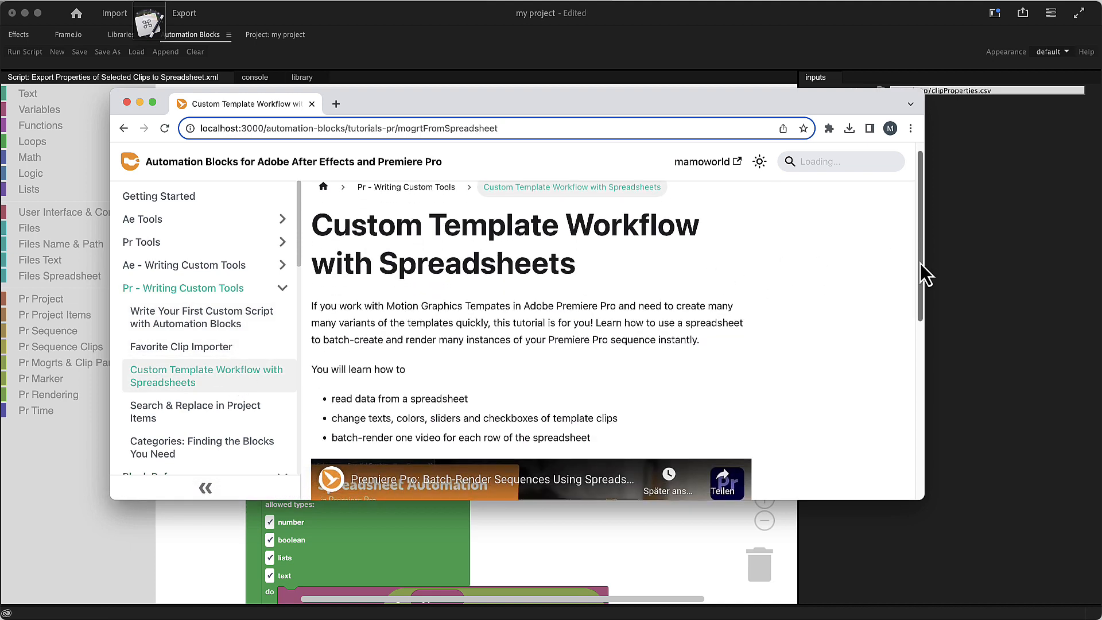
scroll(down, 3)
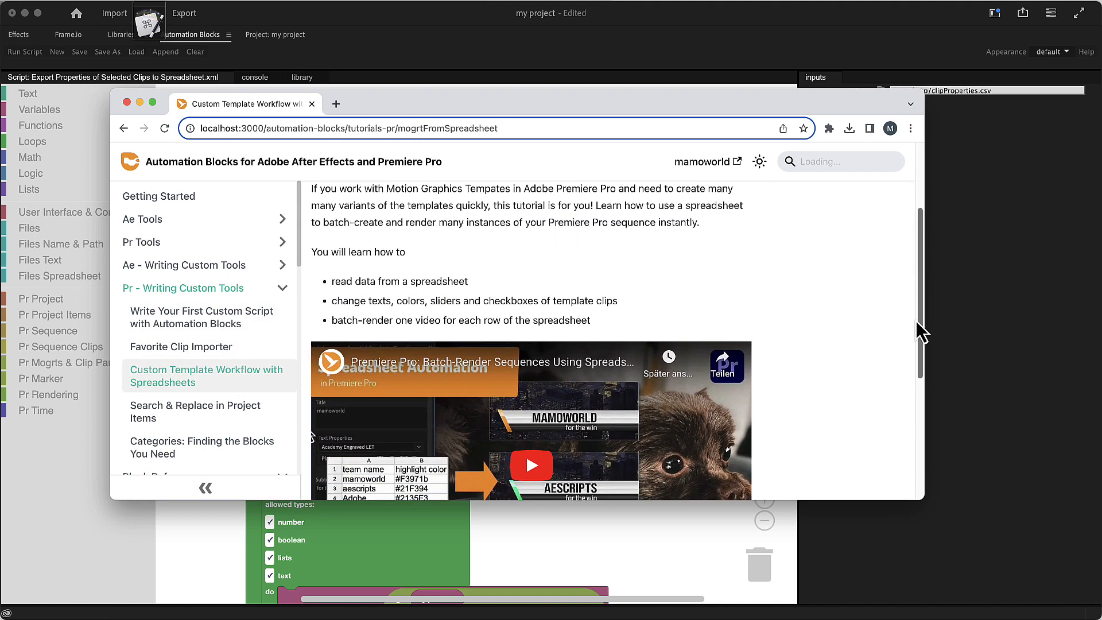